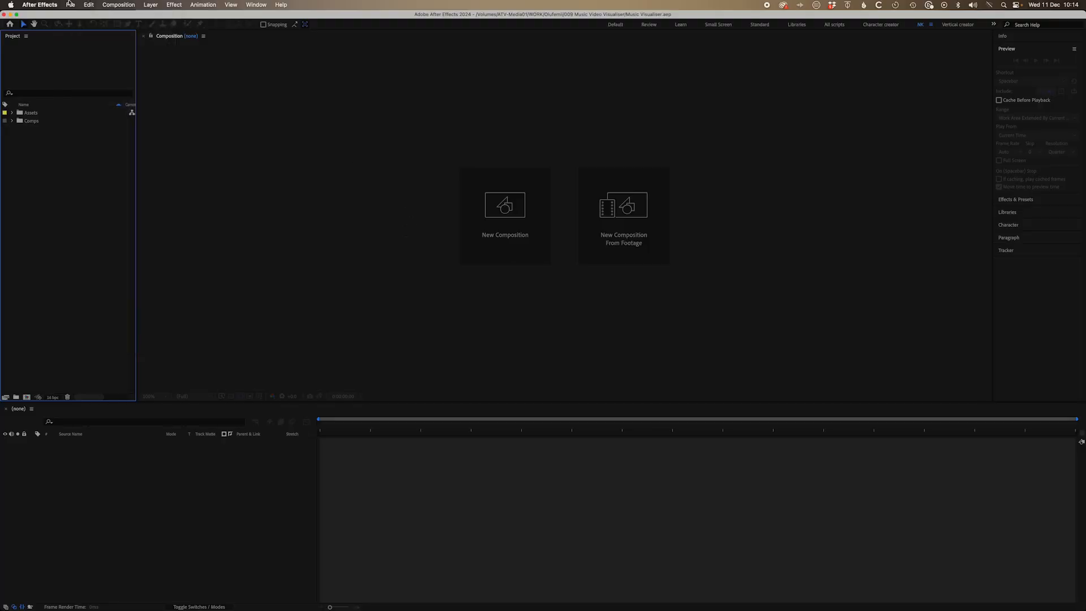
pyautogui.moveTo(428, 304)
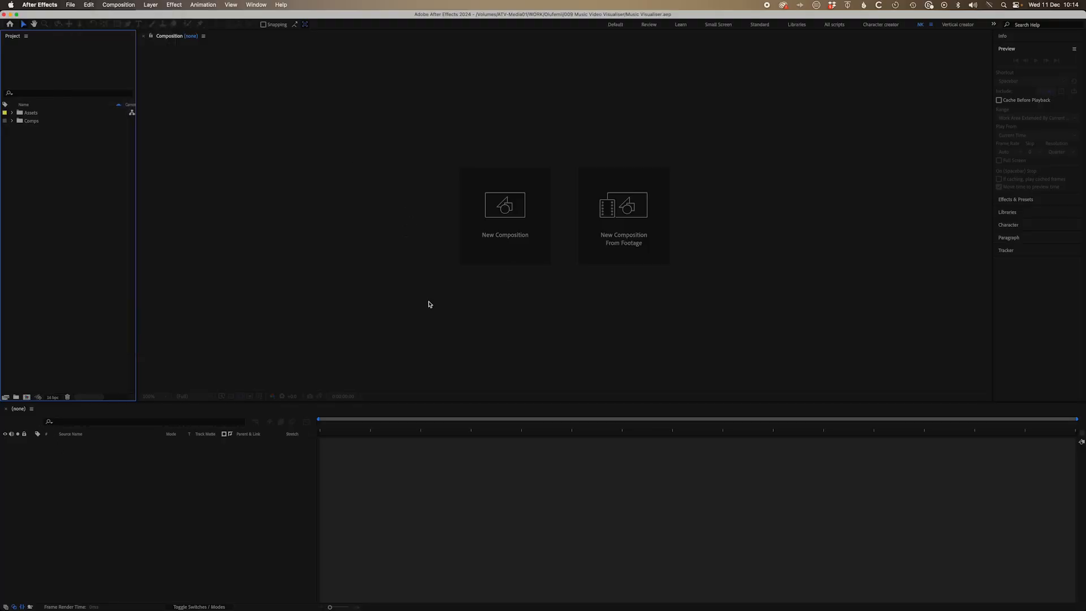
# Create the Music Visualizer composition at HD 1920×1080, 29.97 fps and confirm its settings
pyautogui.click(505, 205)
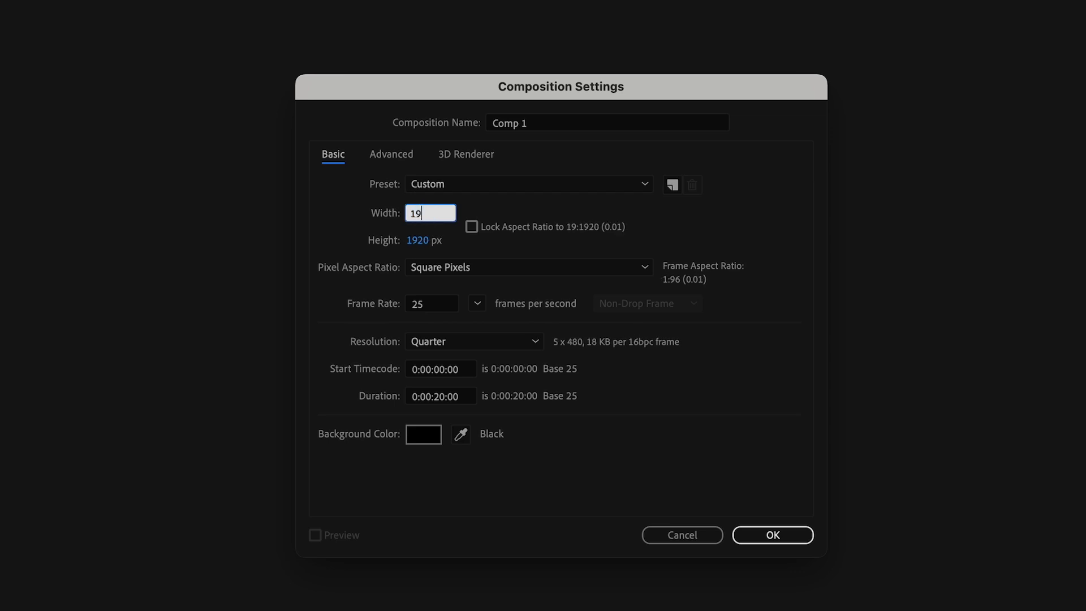
pyautogui.click(476, 303)
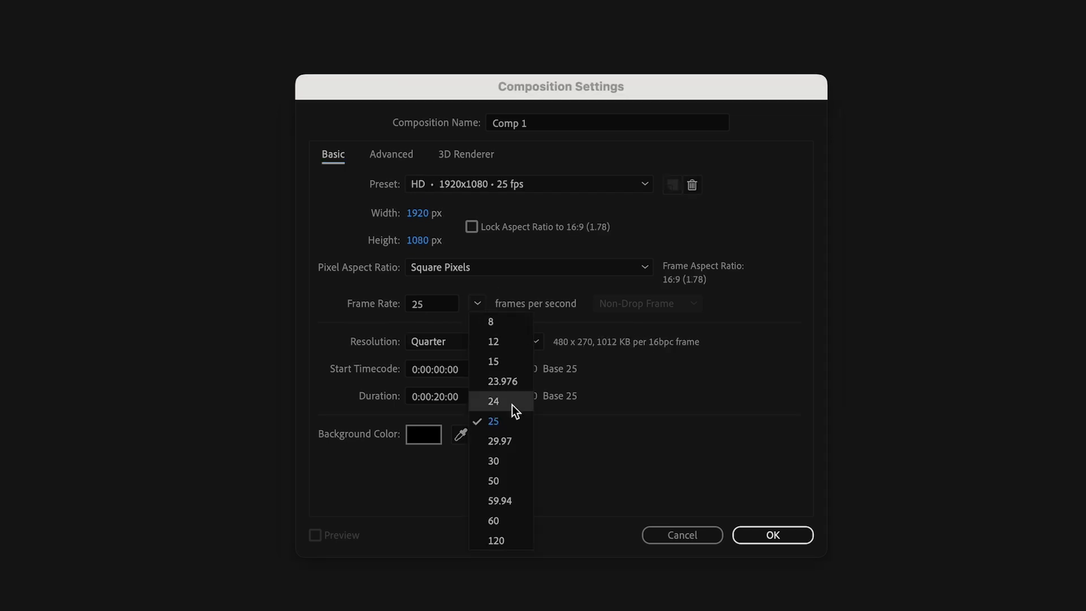
pyautogui.click(499, 440)
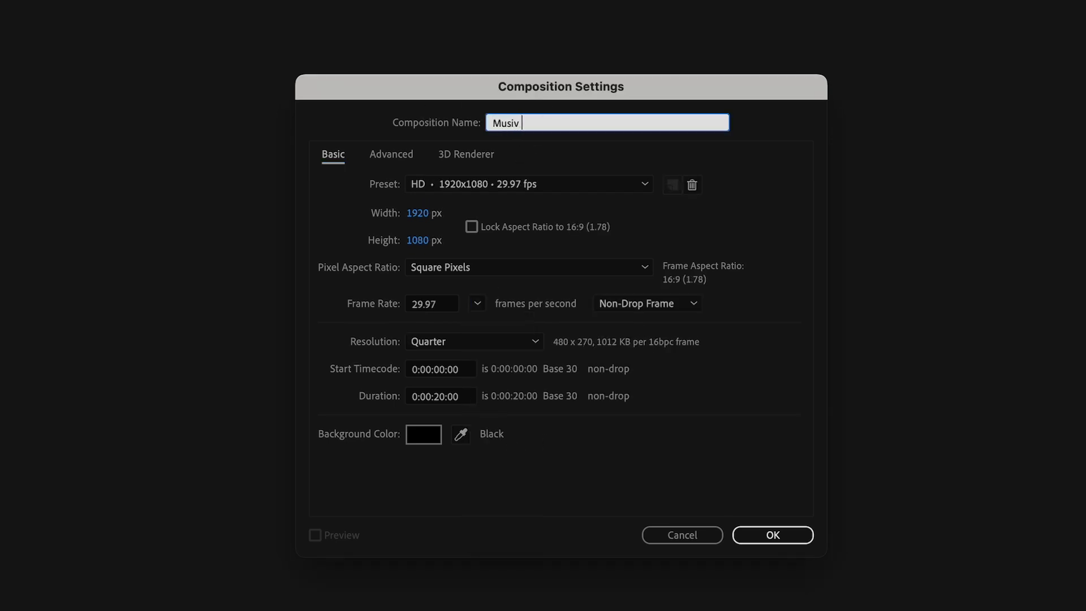
pyautogui.write('c Visualis')
pyautogui.click(440, 396)
pyautogui.write('23')
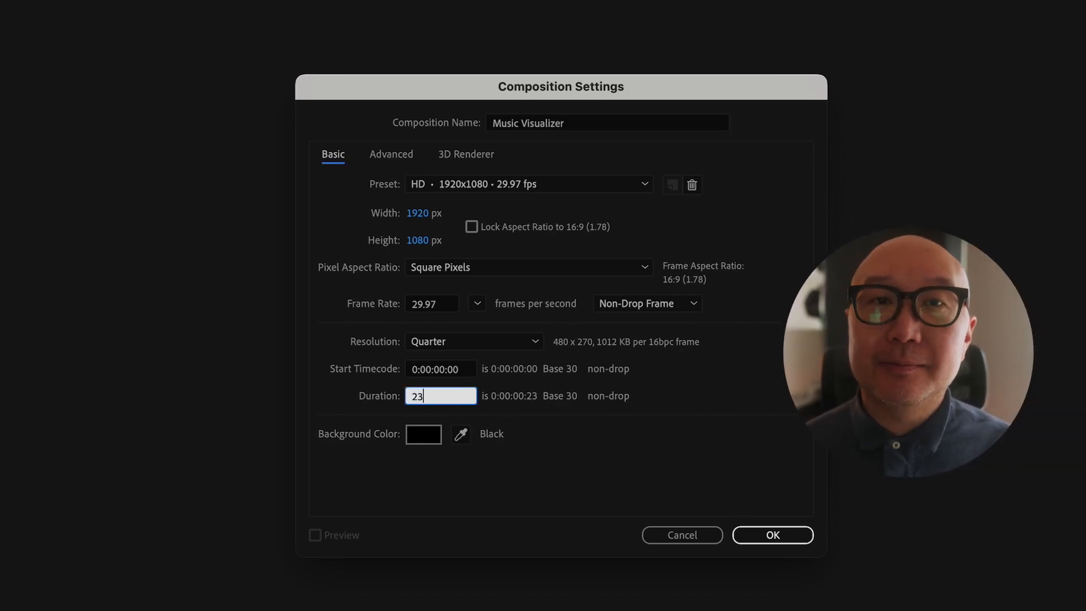
pyautogui.click(771, 534)
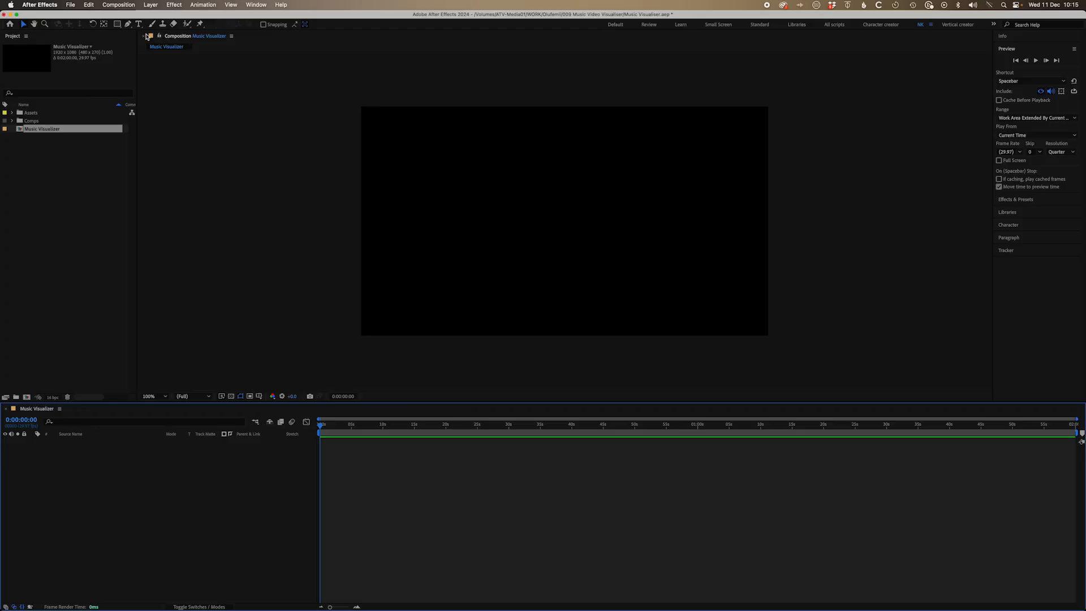
# Add the audio file and a new layer carrying the Audio Spectrum effect to the comp
pyautogui.click(249, 50)
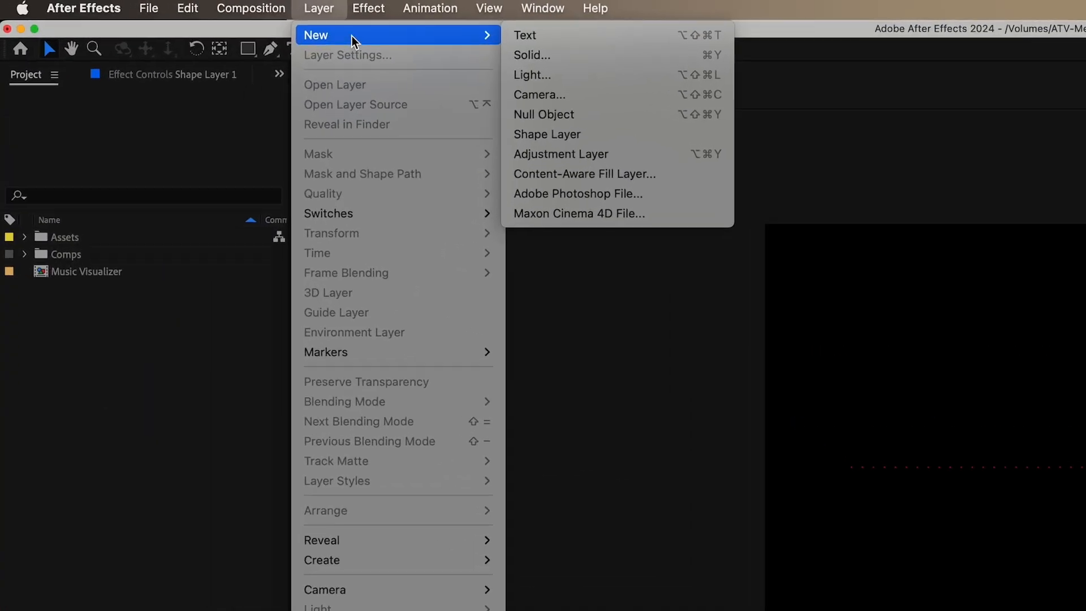
pyautogui.click(531, 56)
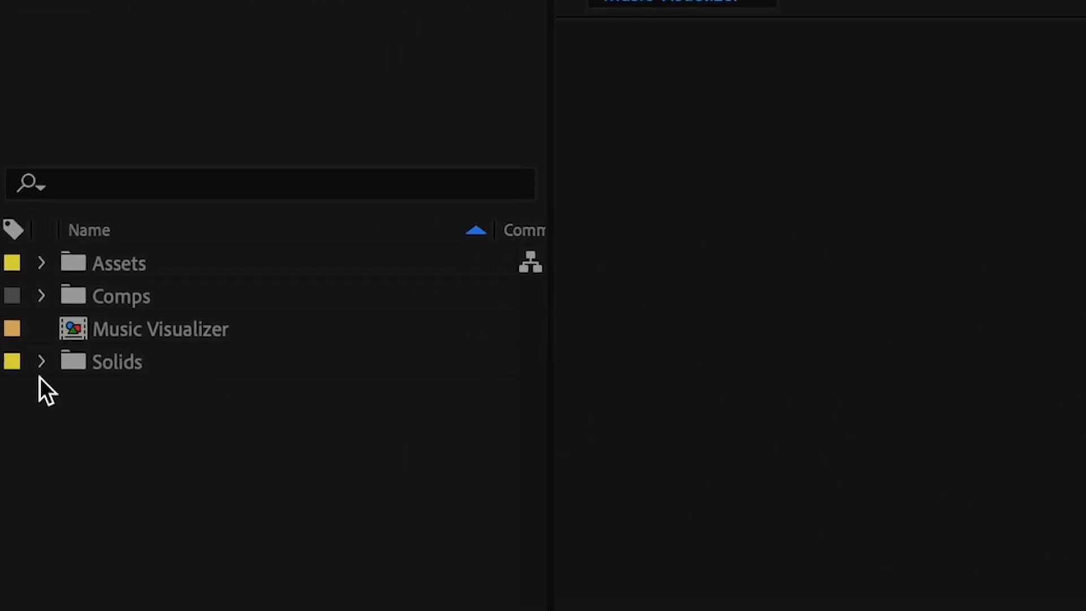
pyautogui.click(42, 361)
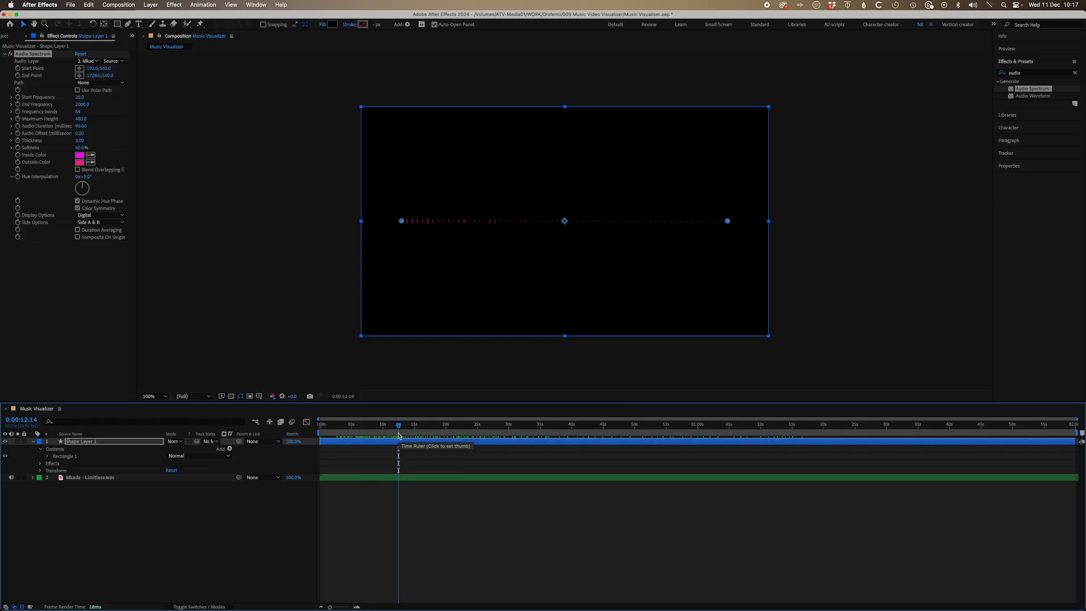
# Pre-compose the selected music track layer as Music precomp via Layer > Pre-compose
pyautogui.click(88, 478)
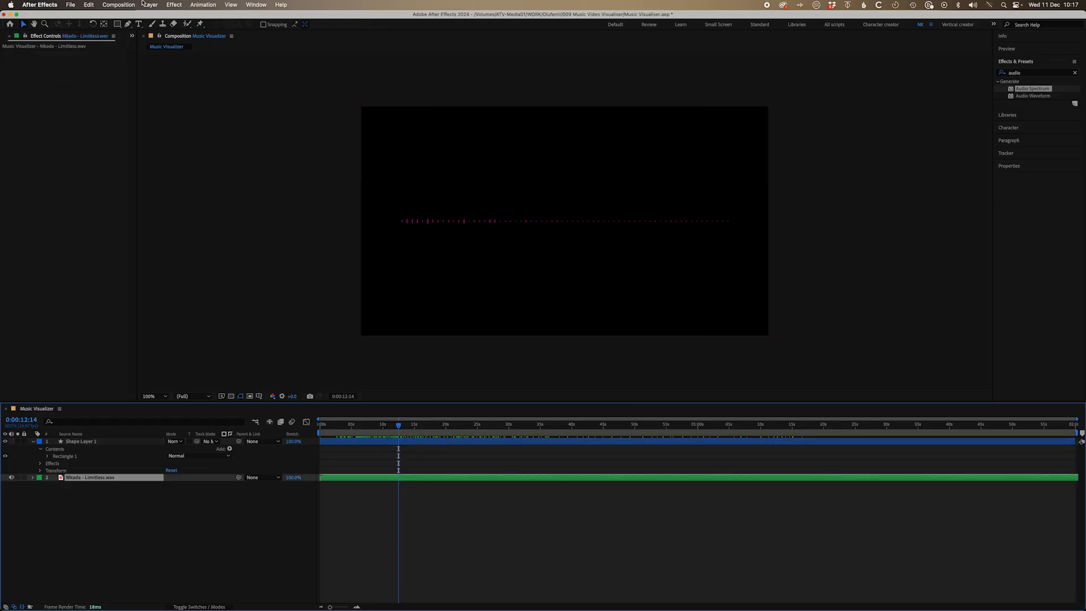
pyautogui.click(149, 4)
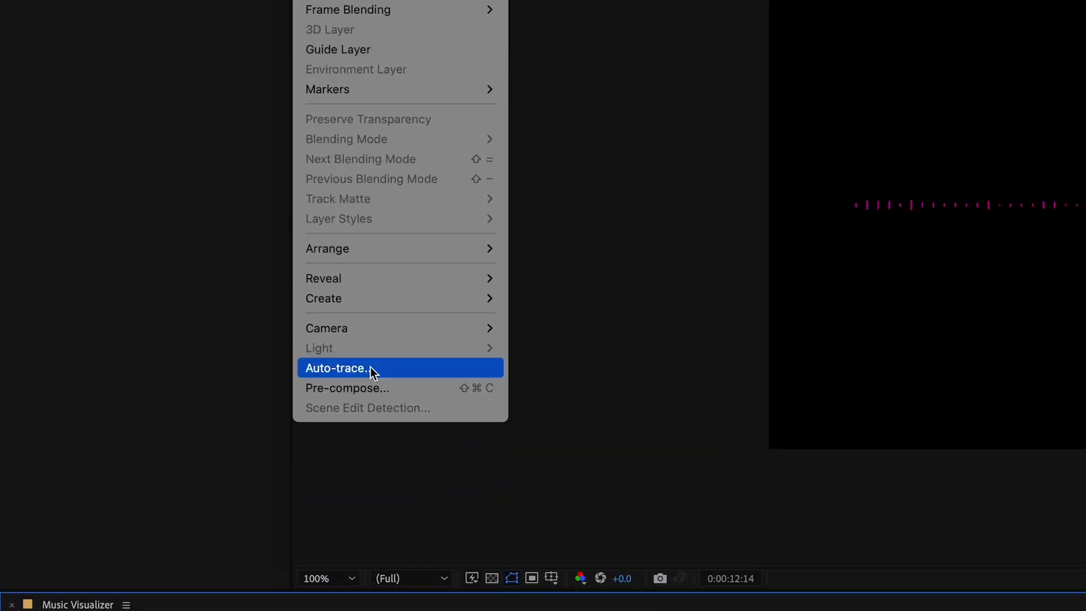
pyautogui.click(347, 388)
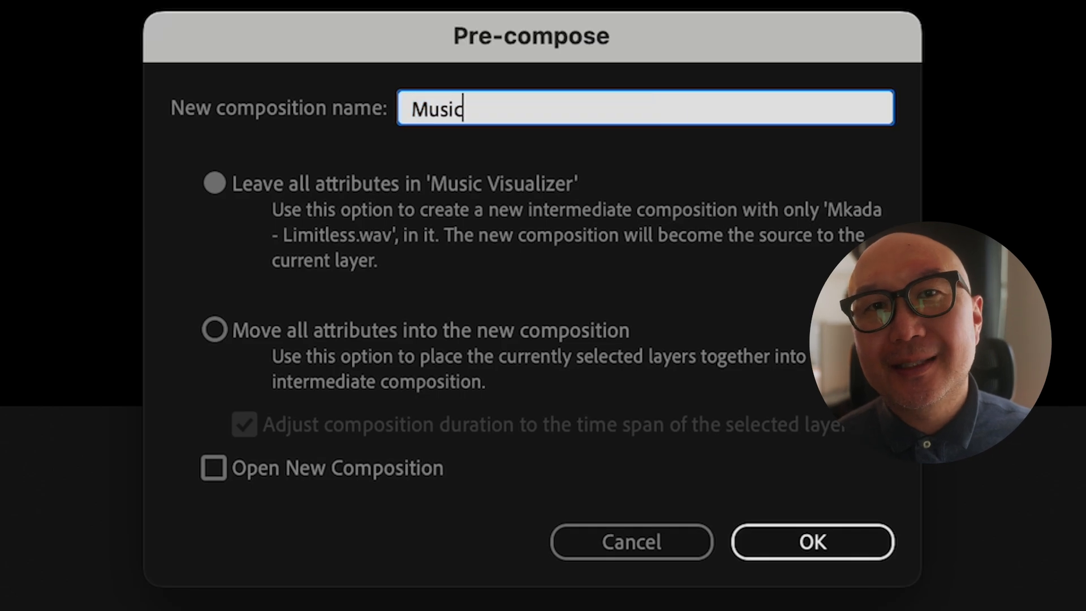
pyautogui.click(812, 542)
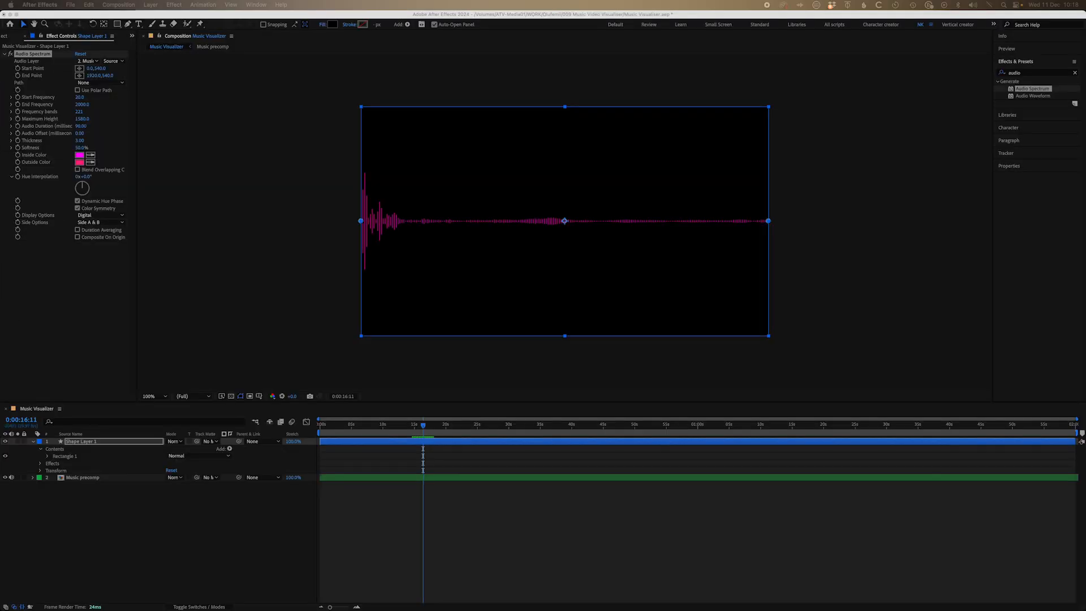
# Draw a mask path with the Pen tool and set Audio Spectrum's Path to Mask 1
pyautogui.click(362, 424)
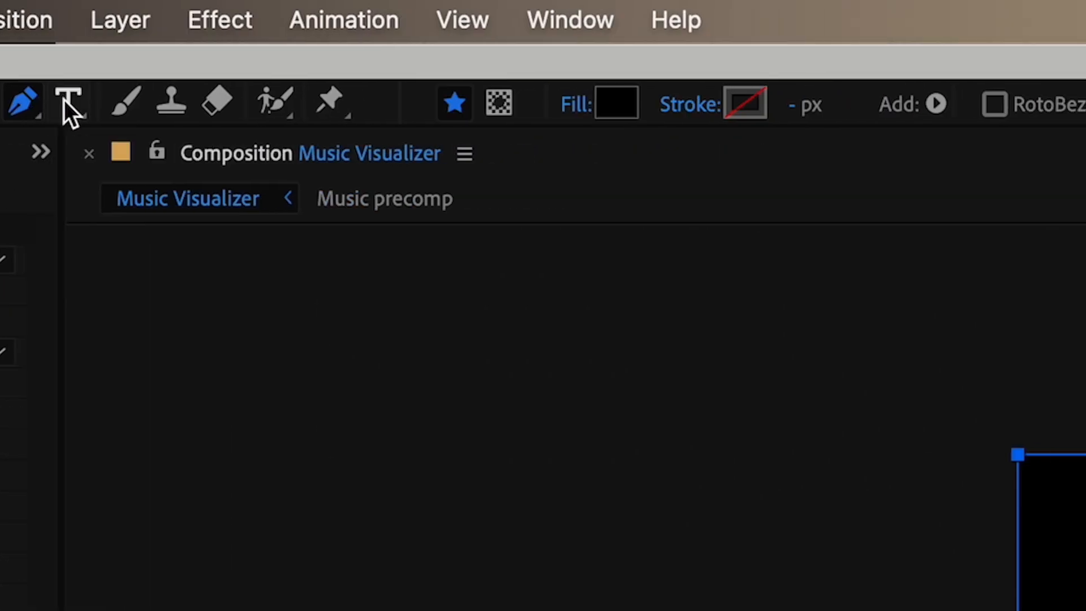
pyautogui.click(485, 103)
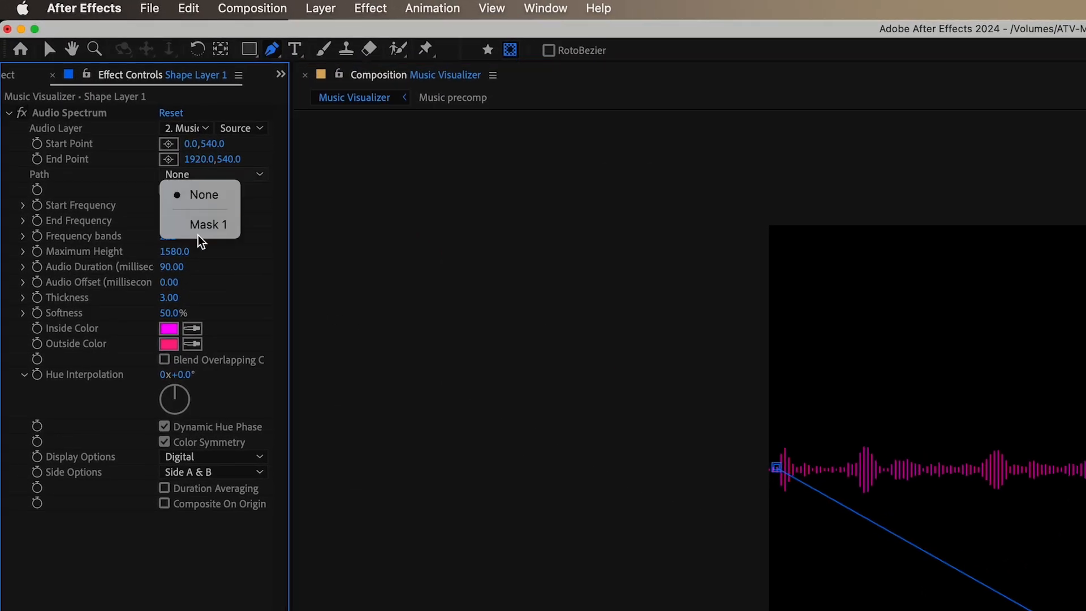
pyautogui.click(208, 223)
pyautogui.write('Waveform')
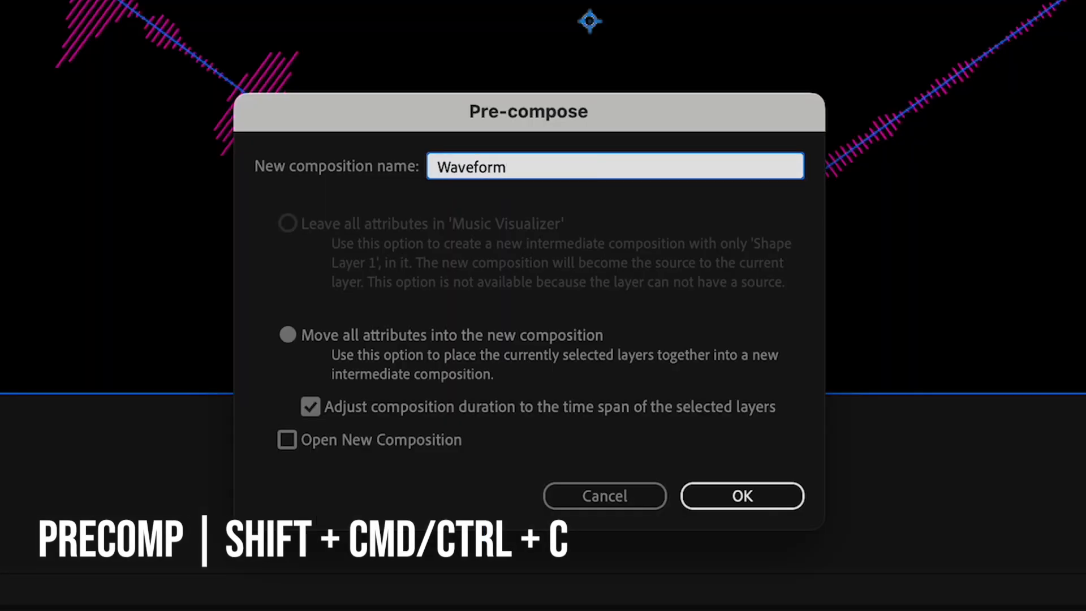
# Name the precomp Waveform tunnel wall - precomp, rotate it 90° and push it back in Z depth
pyautogui.write('tunnel wall - preom')
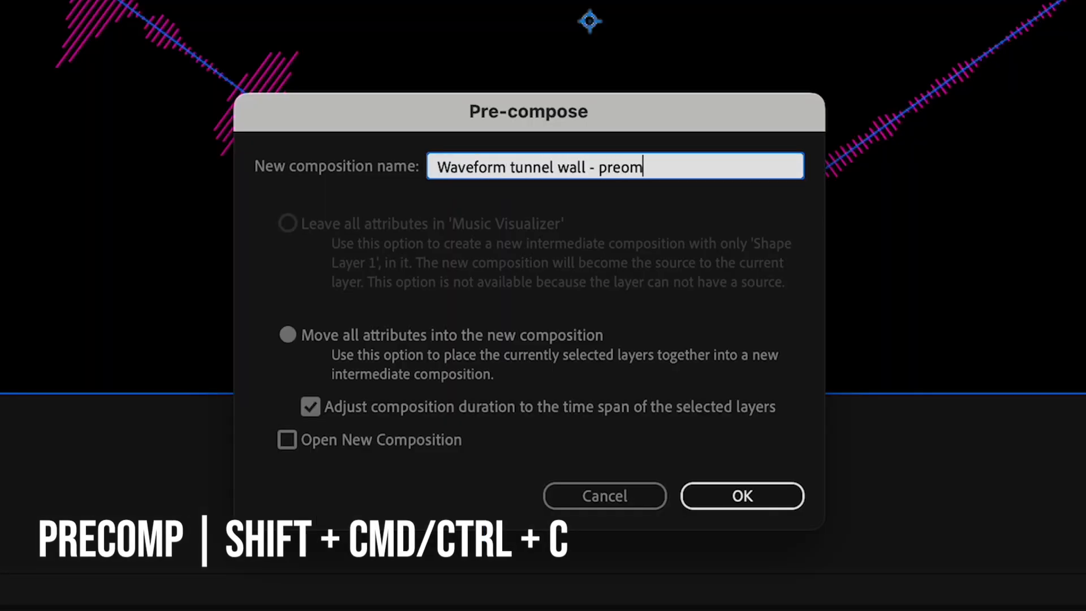
pyautogui.write('p')
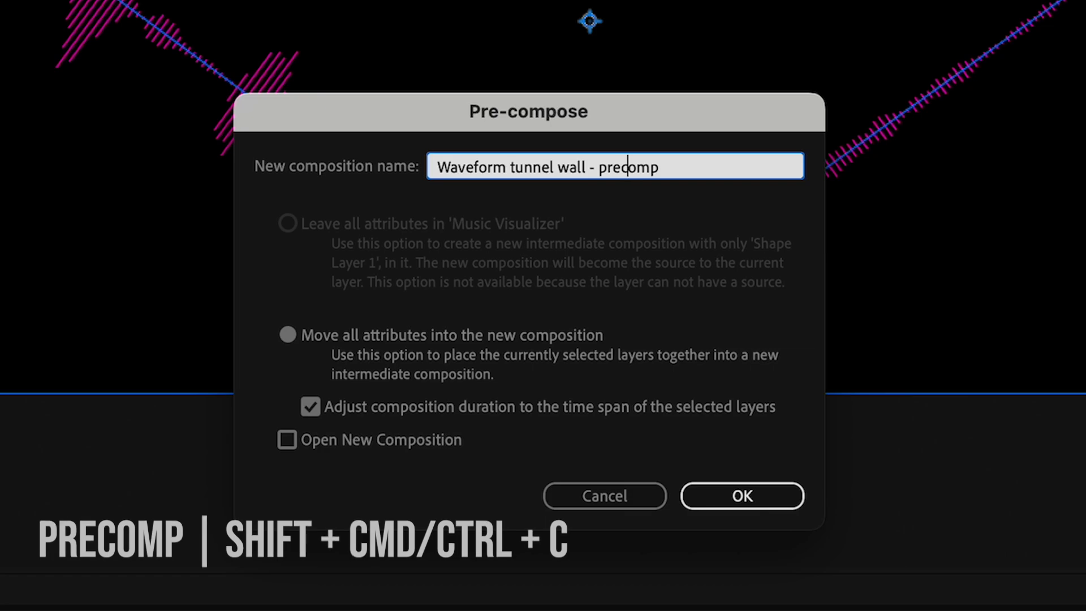
pyautogui.click(739, 495)
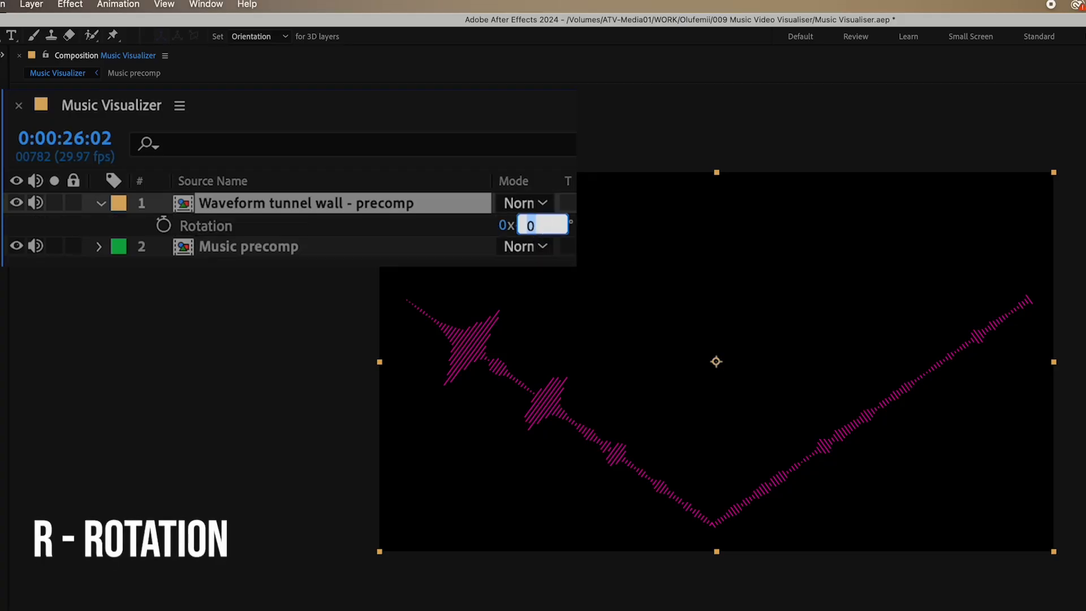
pyautogui.write('90.')
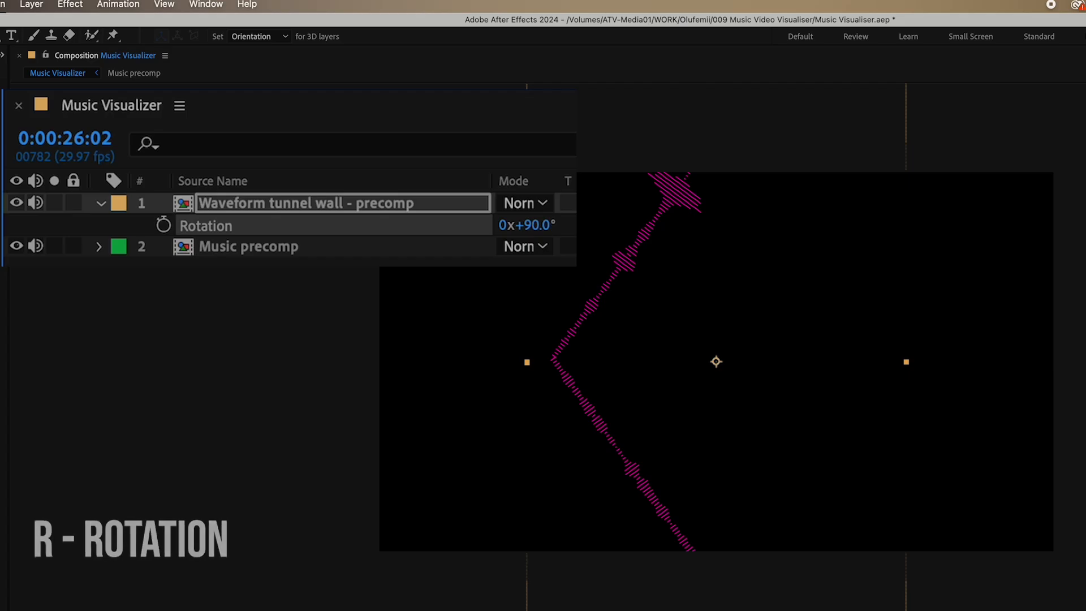
pyautogui.click(691, 284)
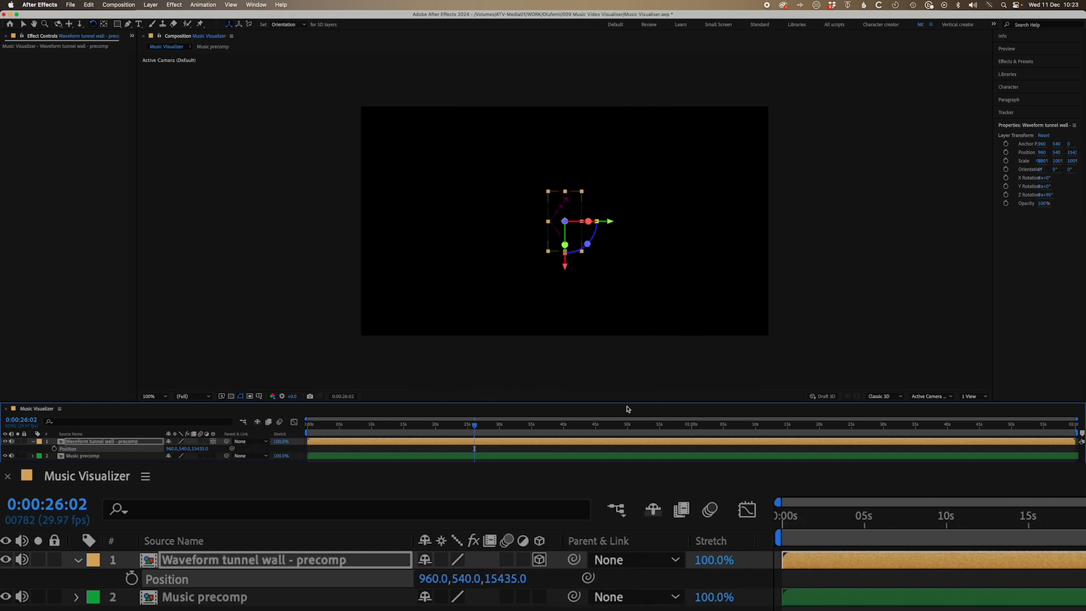
# Keyframe the tunnel wall's Position from the timeline start and reveal its Opacity
pyautogui.press('home')
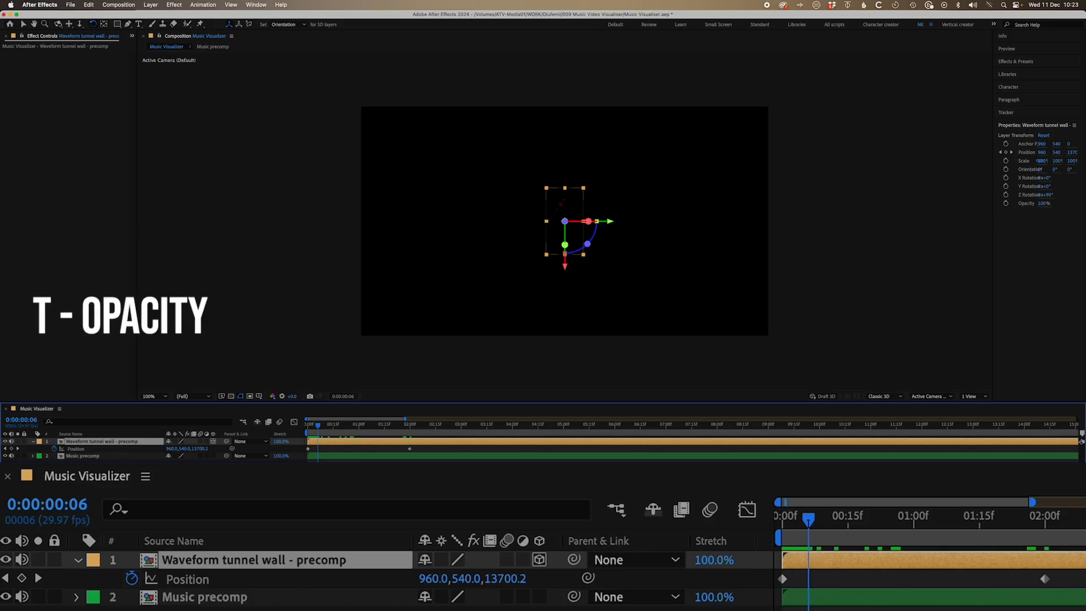
pyautogui.press('t')
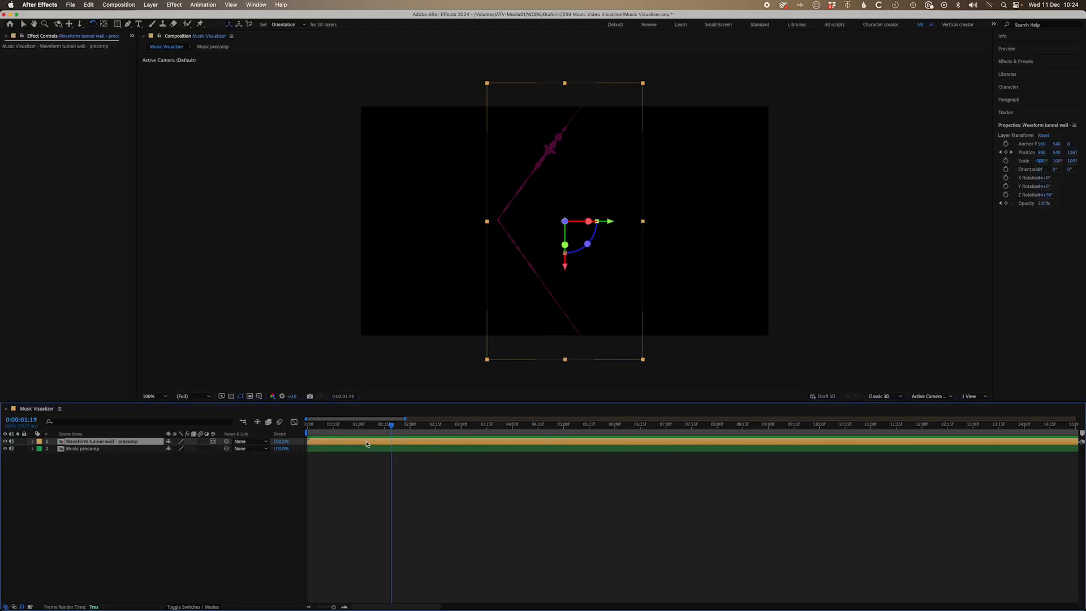
# Add an Opacity keyframe and give Position a loopOut() expression
pyautogui.press('u')
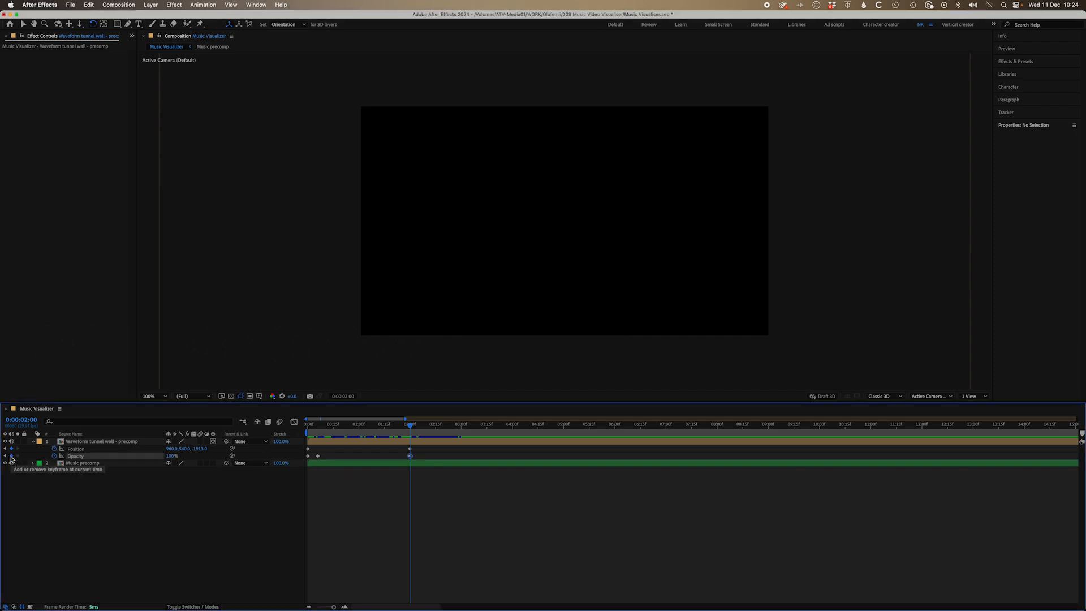
pyautogui.click(308, 424)
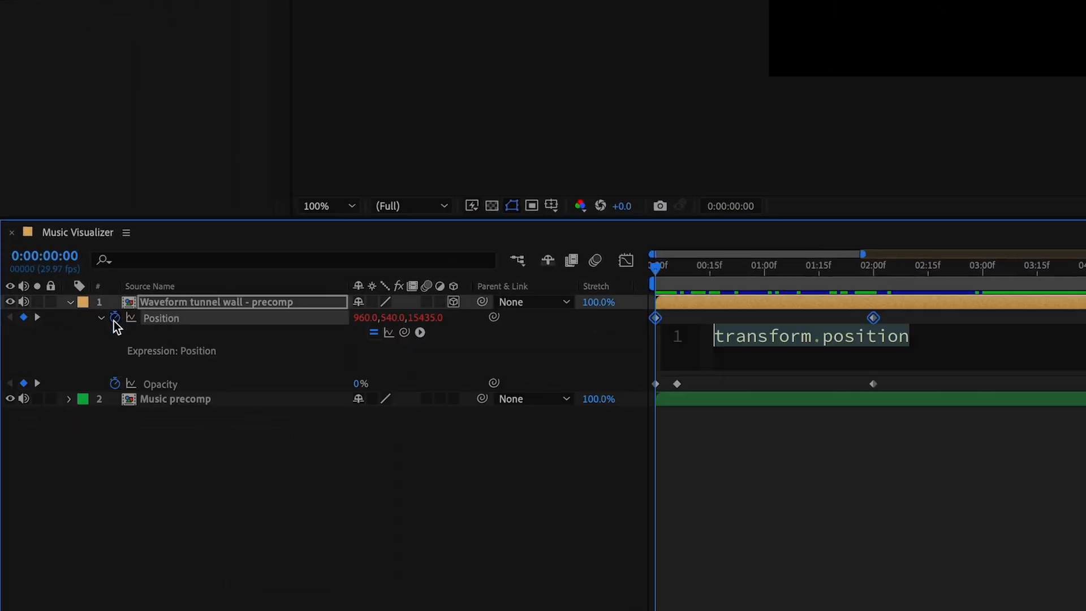
pyautogui.write('loopOut(')
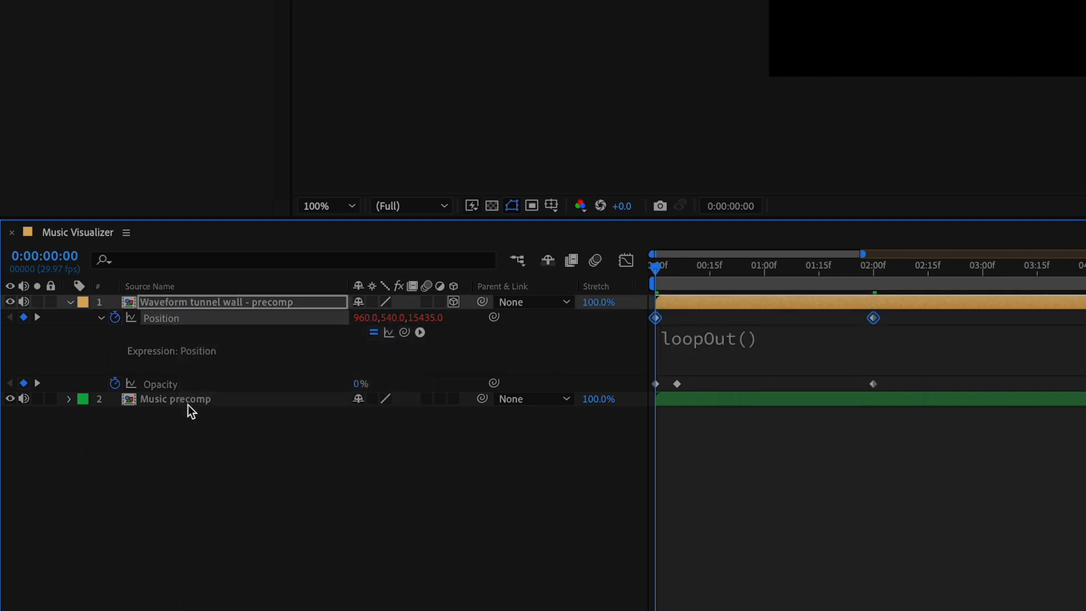
# Add a Mirror adjustment layer and pre-compose both layers as Zooming element
pyautogui.click(187, 8)
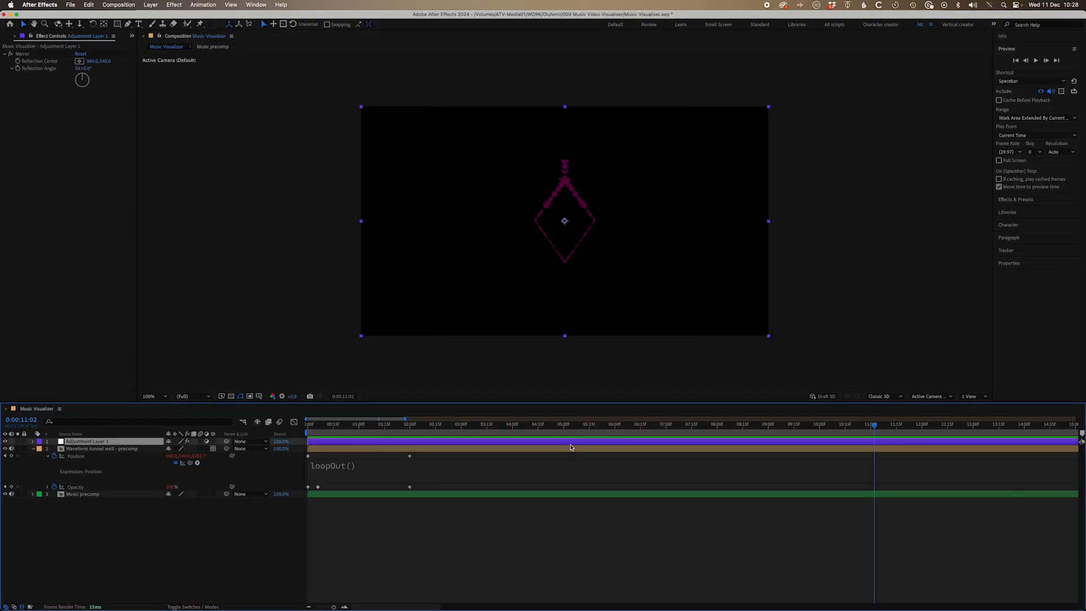
pyautogui.click(151, 4)
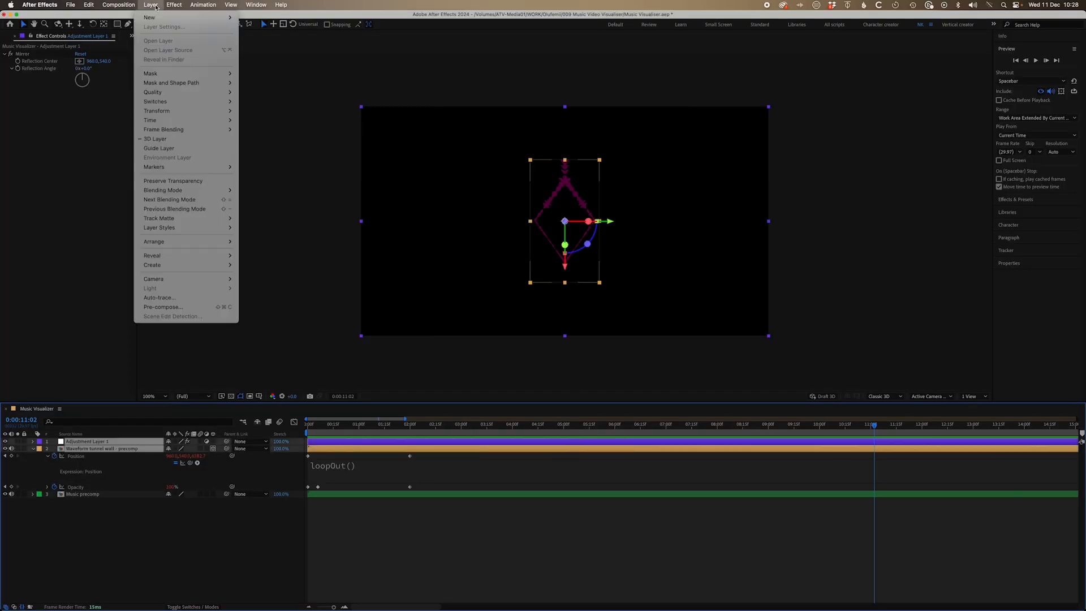
pyautogui.click(163, 307)
pyautogui.write('Zooming element')
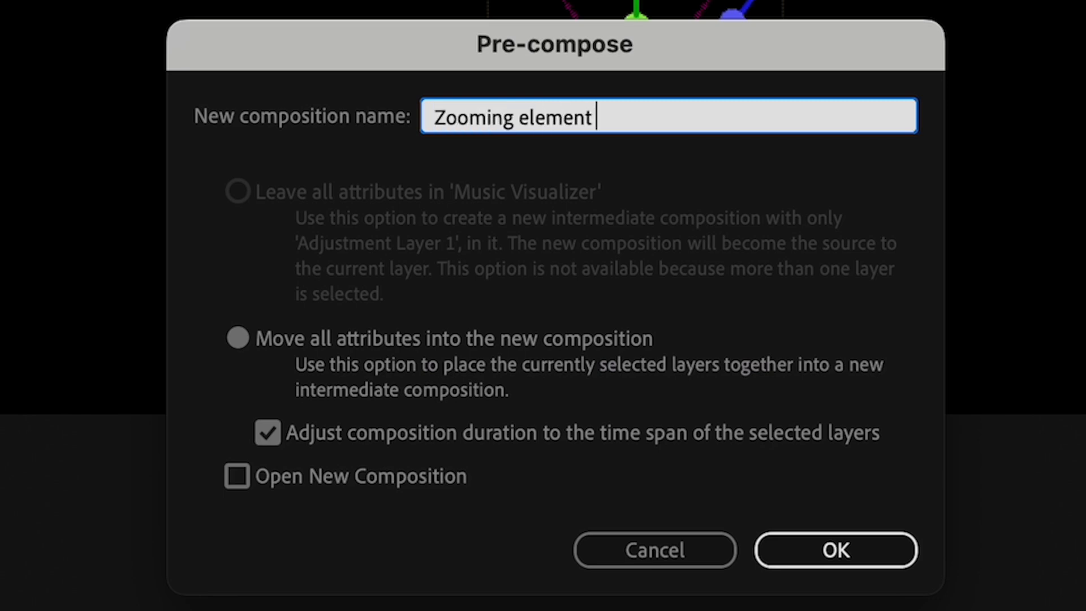
pyautogui.click(835, 549)
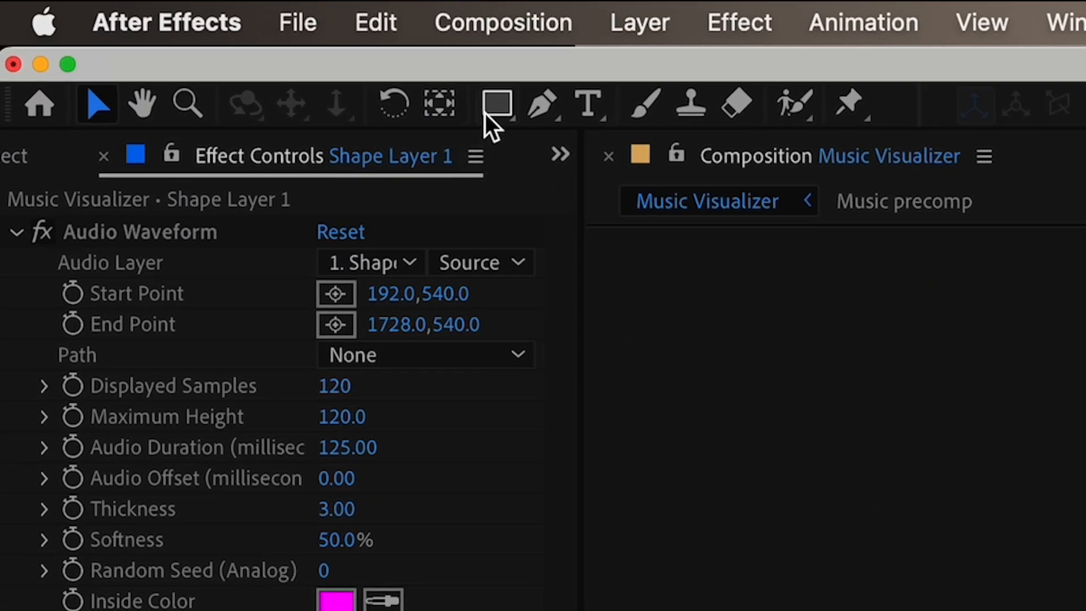
# Draw a hexagon Polygon mask, set Path to Mask 1, Audio Layer to Music precomp, Display to Digital
pyautogui.click(496, 104)
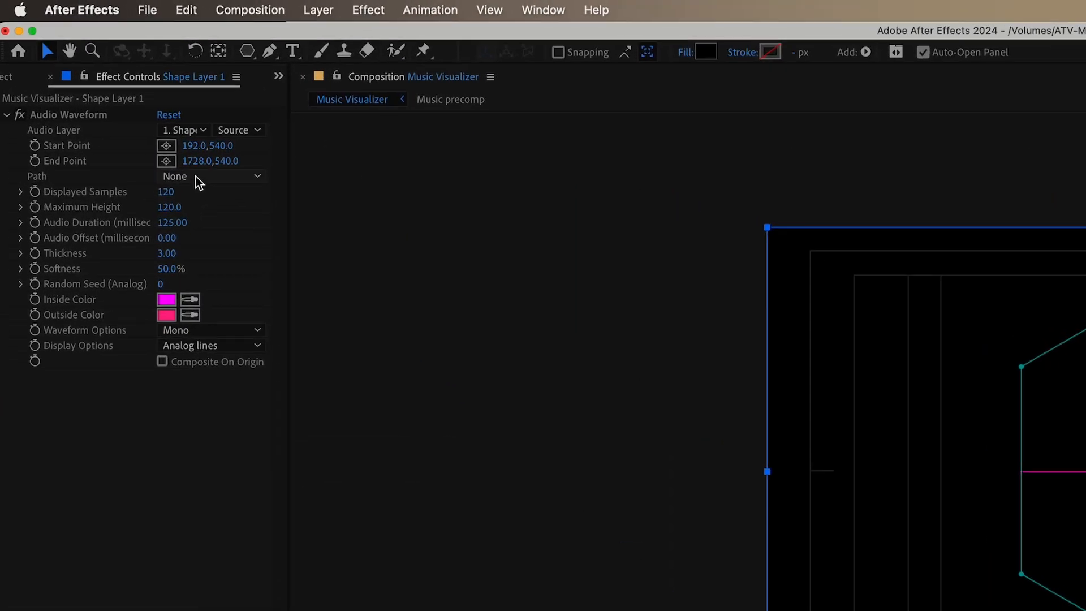
pyautogui.click(208, 177)
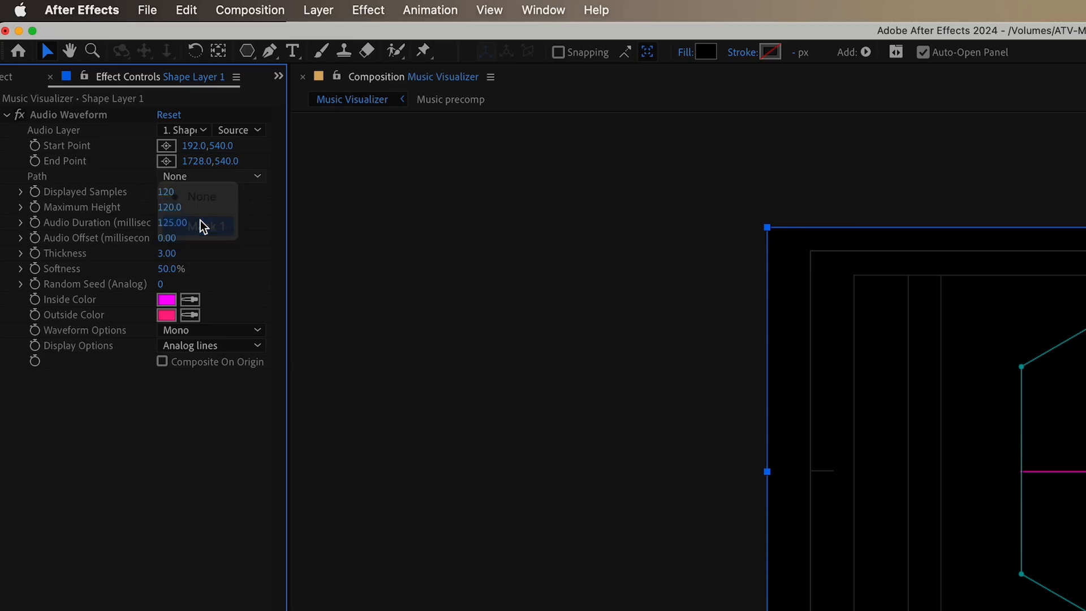
pyautogui.click(186, 130)
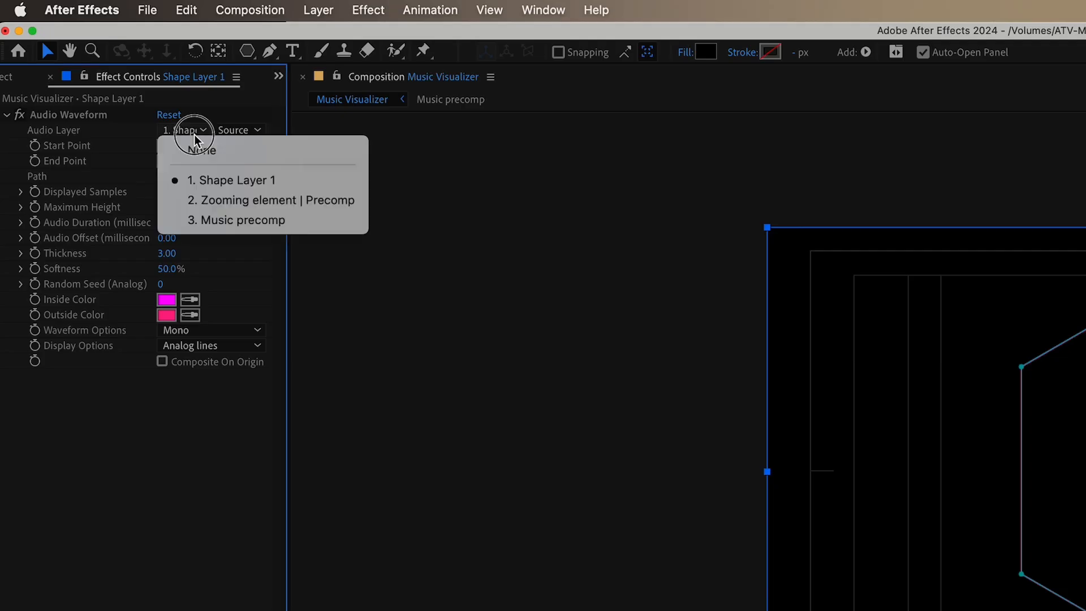
pyautogui.moveTo(237, 219)
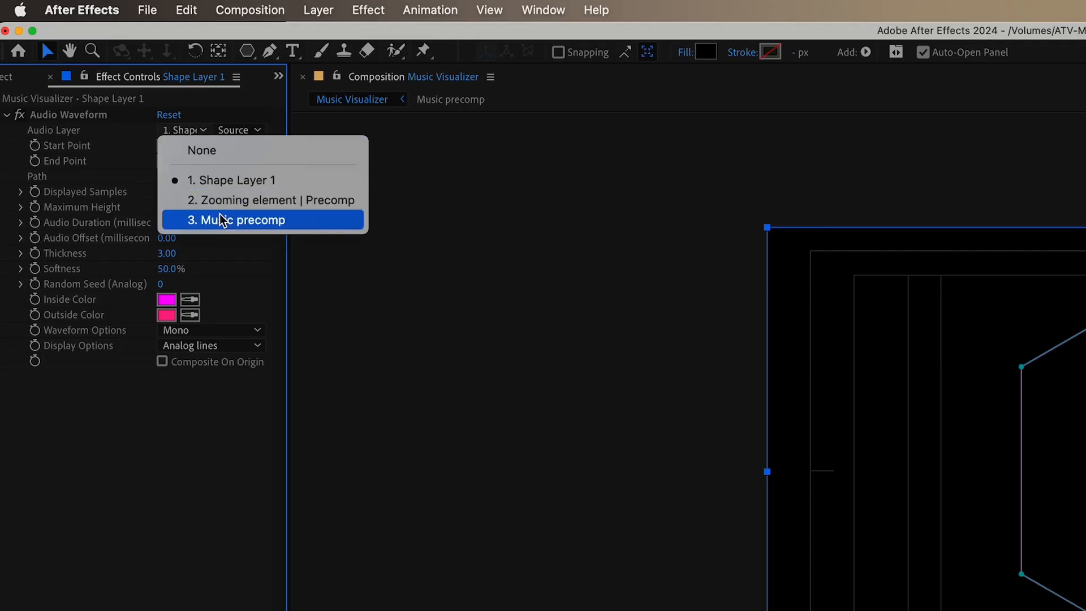
pyautogui.click(237, 220)
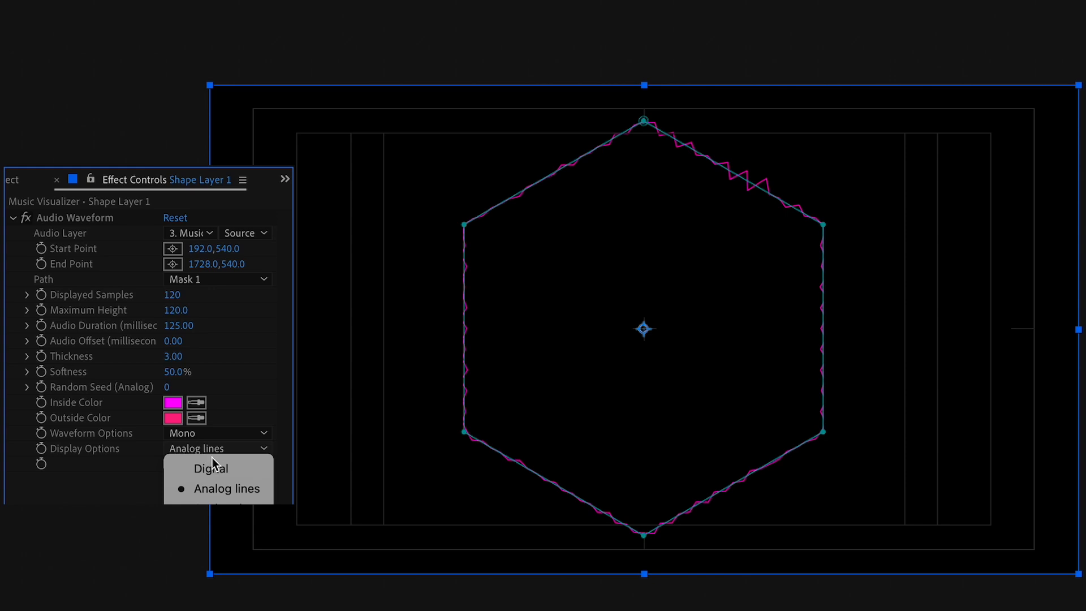
pyautogui.click(210, 468)
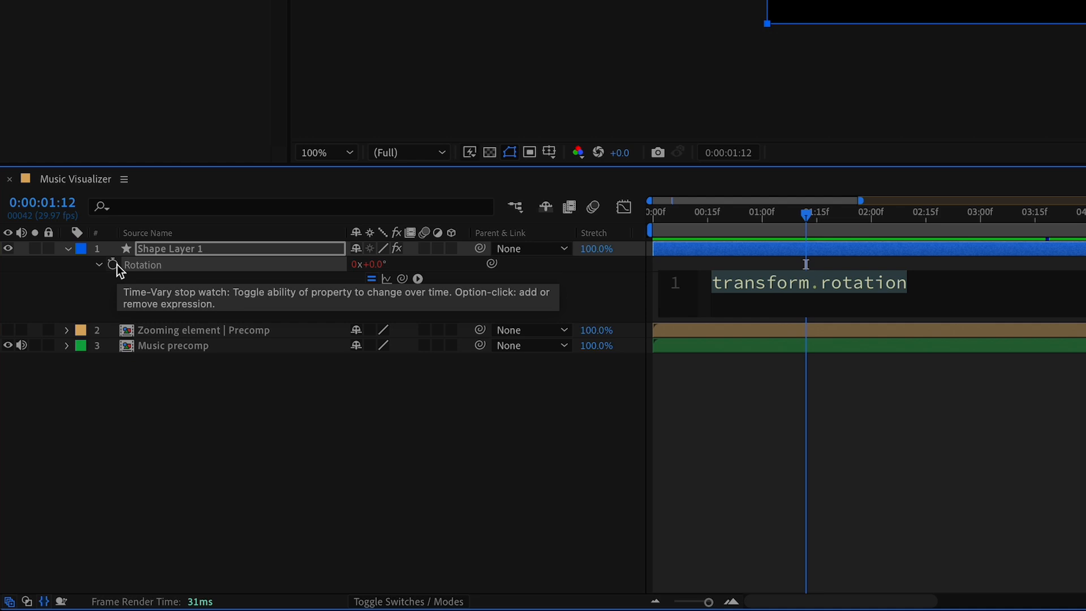
# Enter the Rotation expression time*30 on Shape Layer 1
pyautogui.write('time*3')
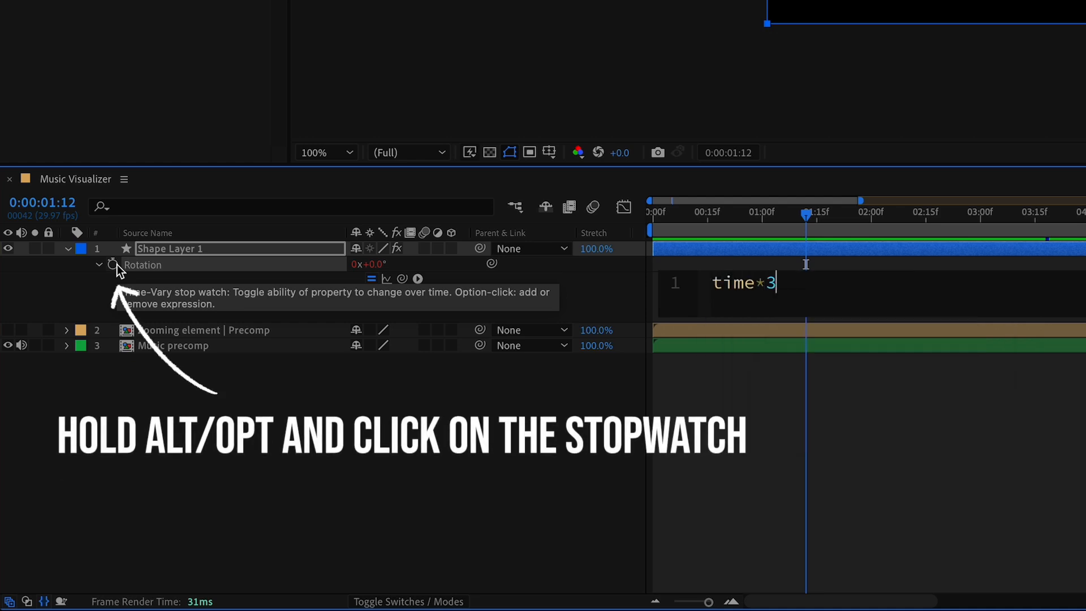
pyautogui.write('0')
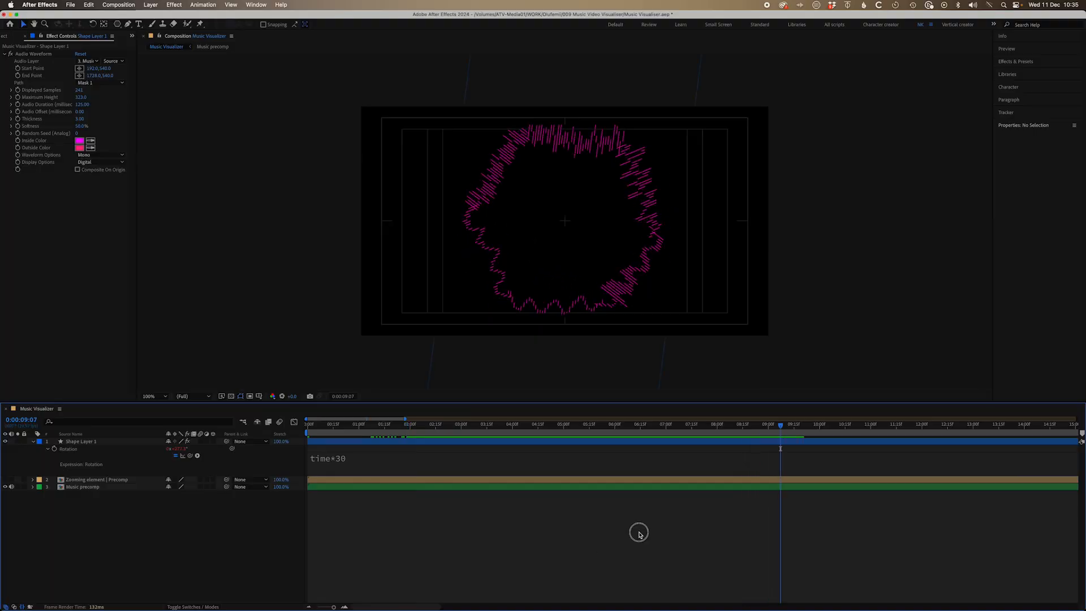
# Add Adjustment Layer 1 with Mirror above the ring and select it together with Shape Layer 1
pyautogui.click(151, 5)
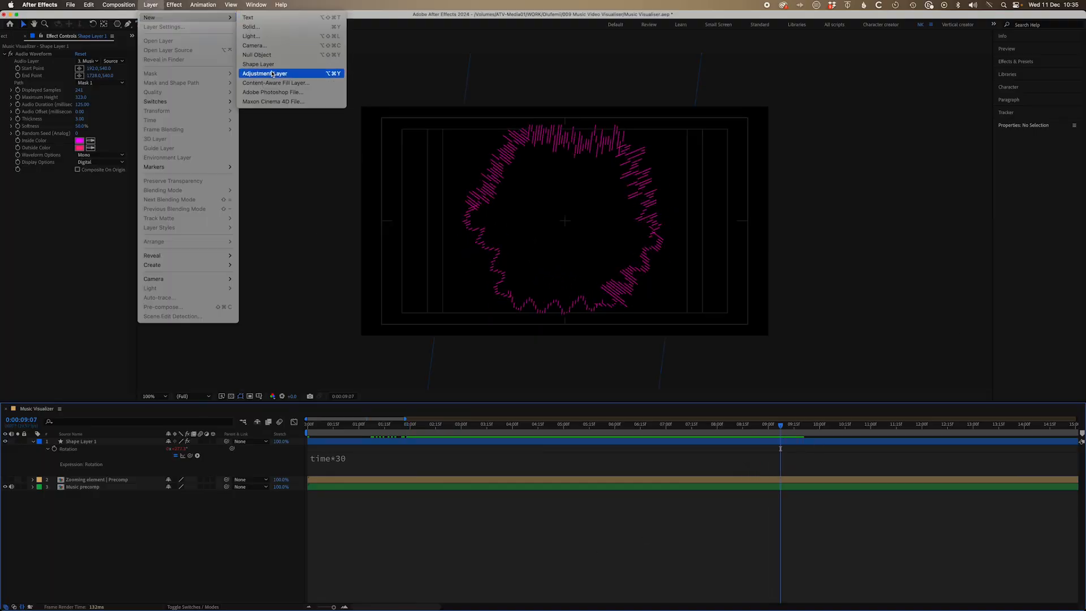
pyautogui.click(264, 73)
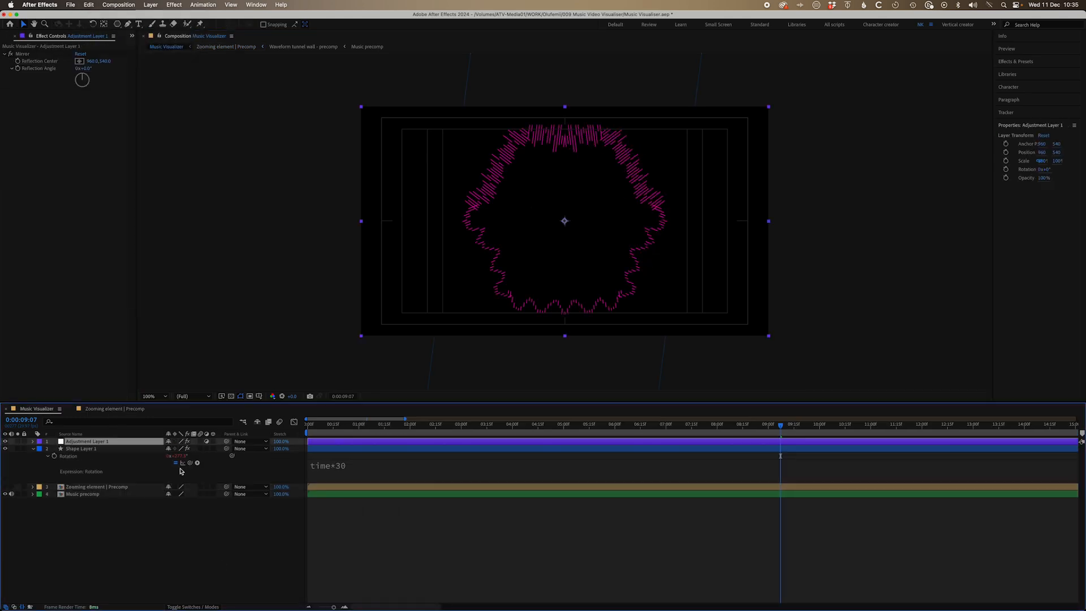
pyautogui.click(81, 448)
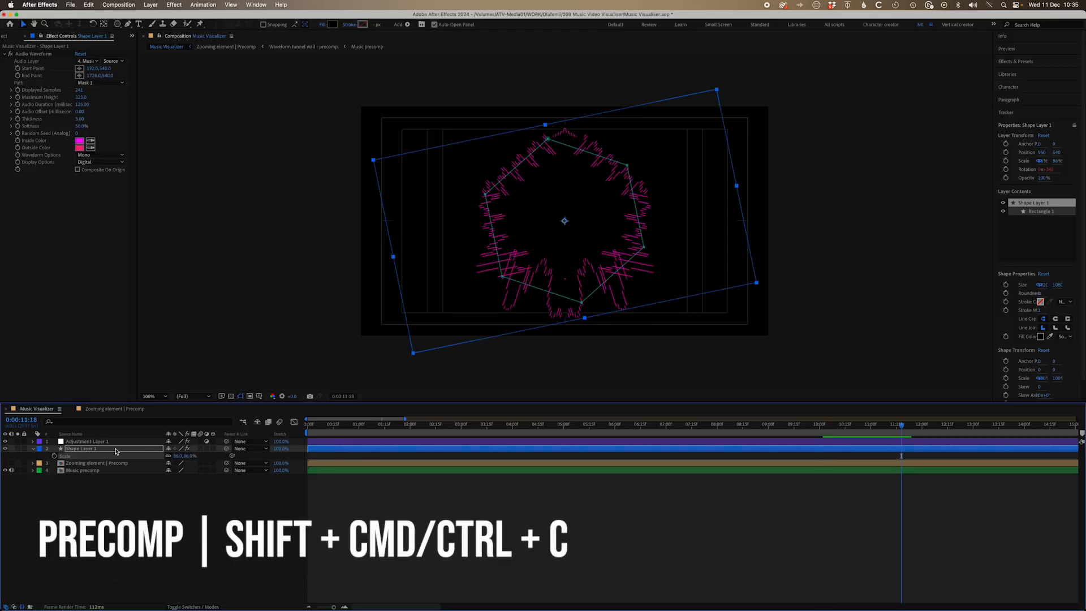
# Pre-compose the two selected layers as 'Centre element | Precomp'
pyautogui.press('shift+cmd+c')
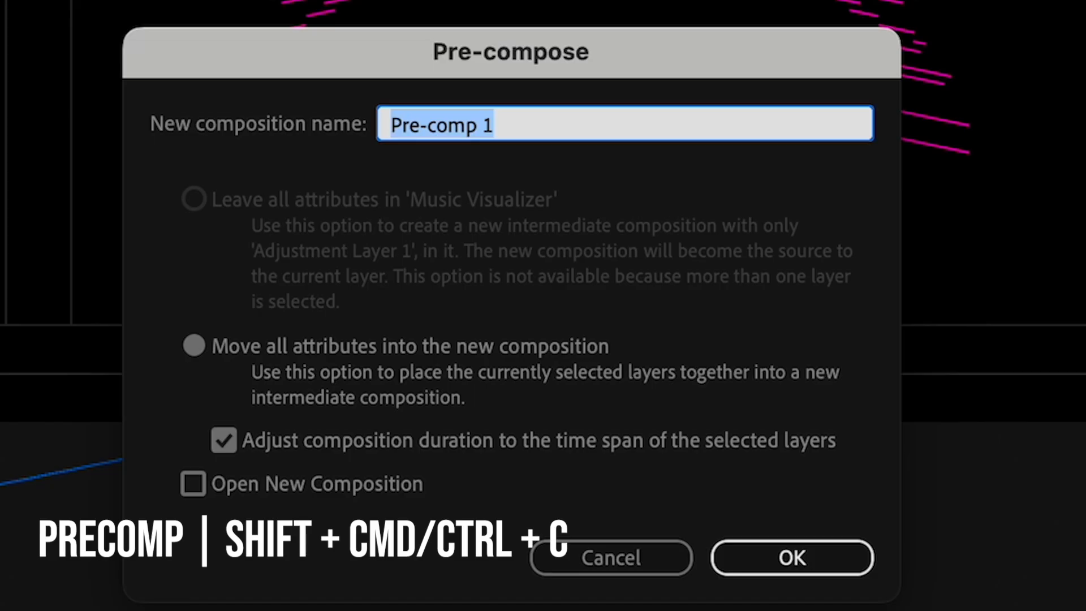
pyautogui.write('Centre elem')
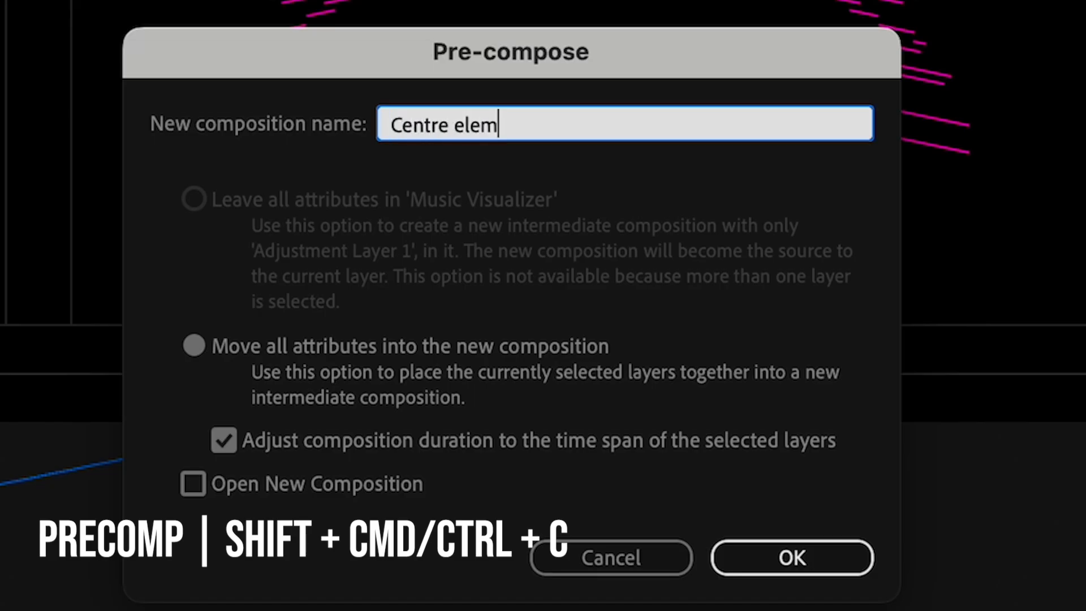
pyautogui.write('ent | Pr')
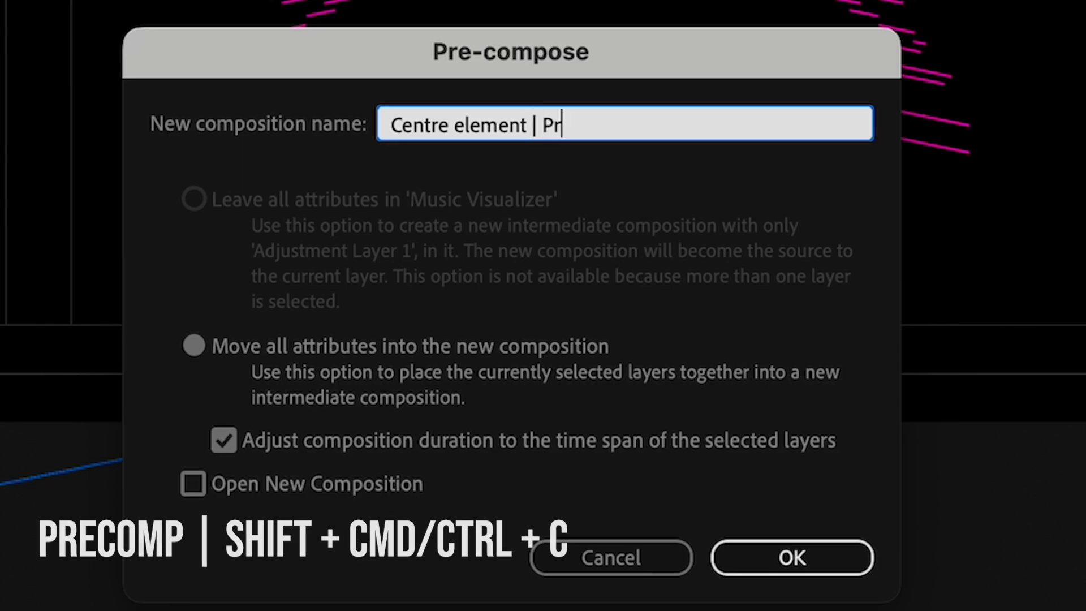
pyautogui.click(791, 557)
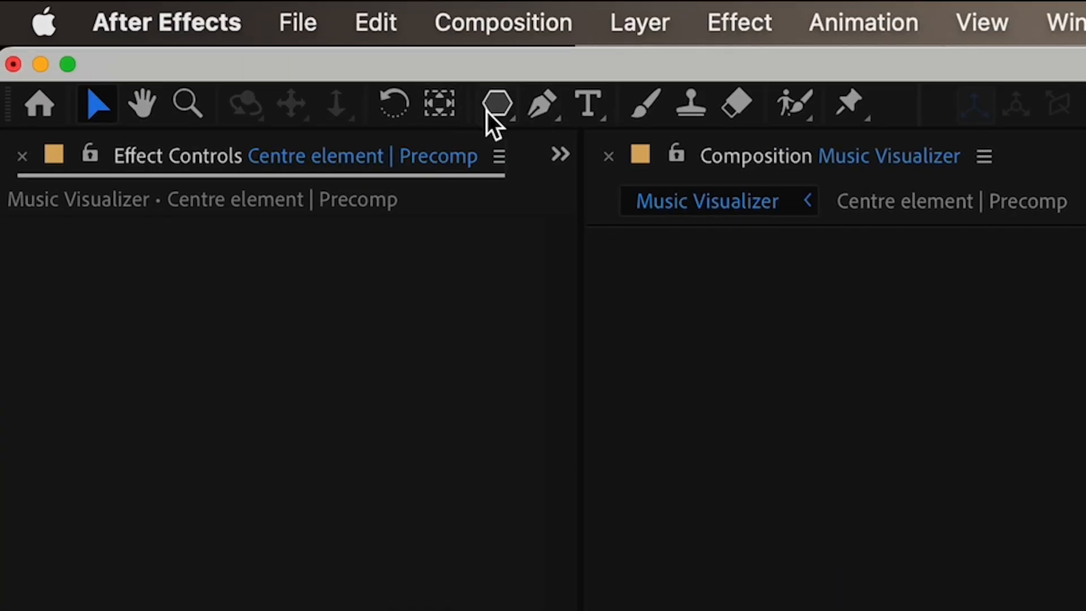
# Give the waveform fill a linear gradient with blue, red, yellow and blue stops
pyautogui.click(496, 104)
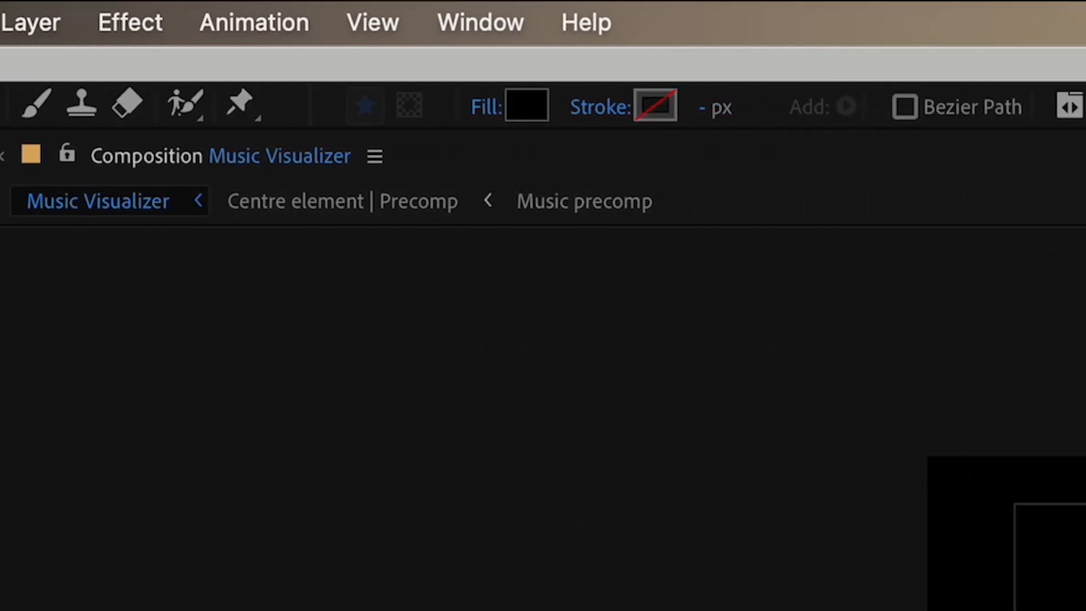
pyautogui.click(526, 106)
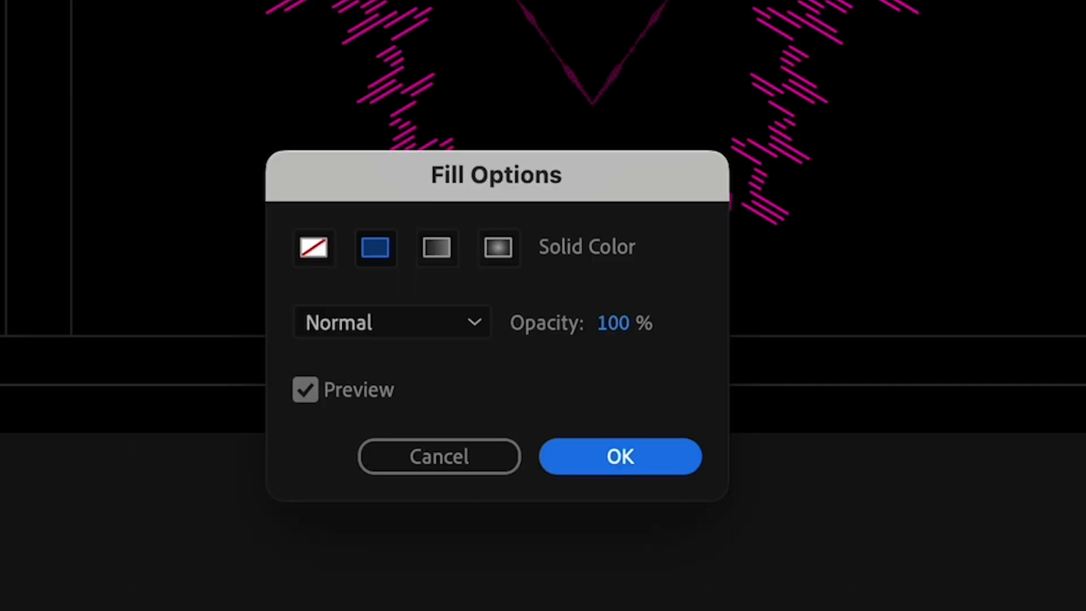
pyautogui.click(435, 248)
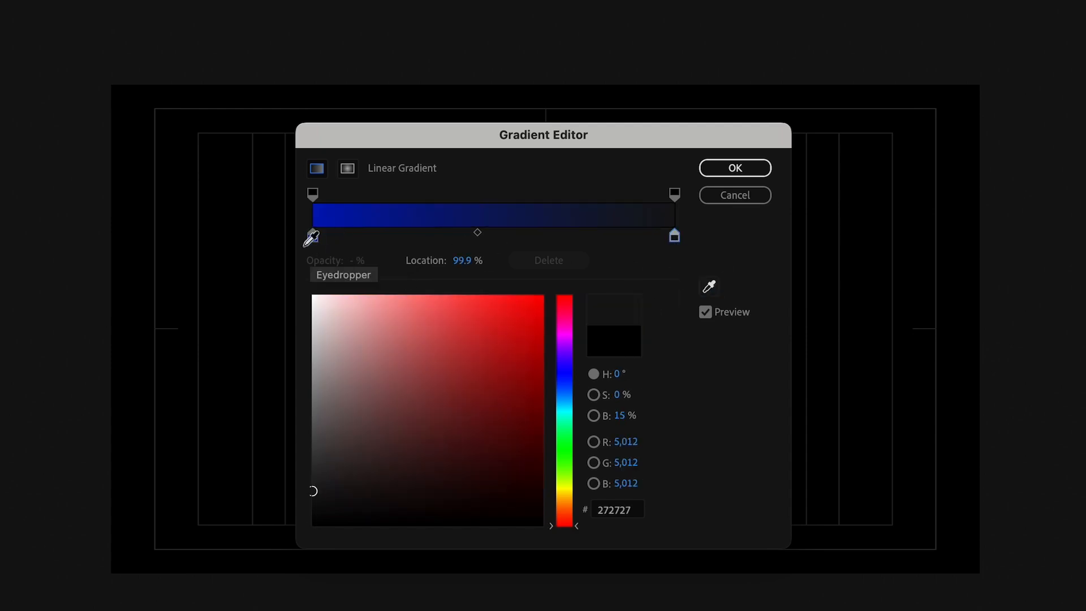
pyautogui.click(410, 237)
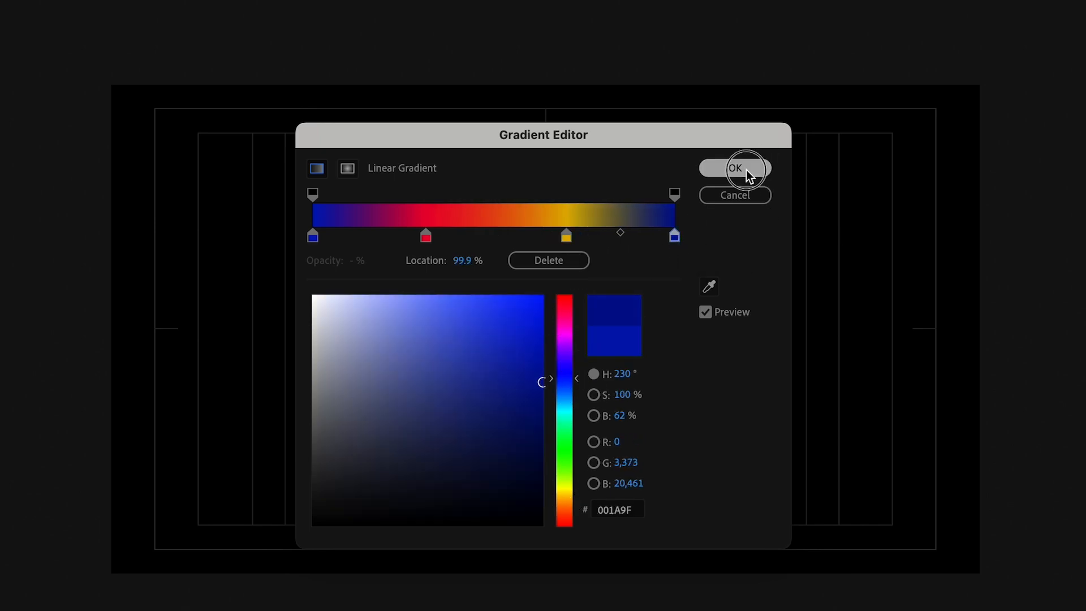
pyautogui.click(734, 169)
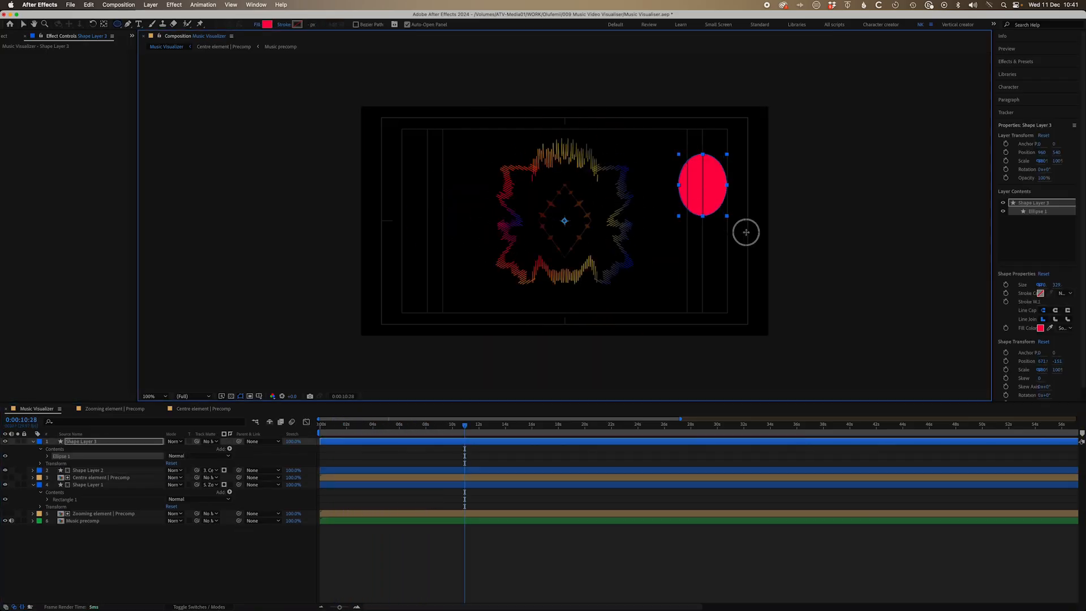
# Set the new left circle's fill colour to blue
pyautogui.click(1040, 328)
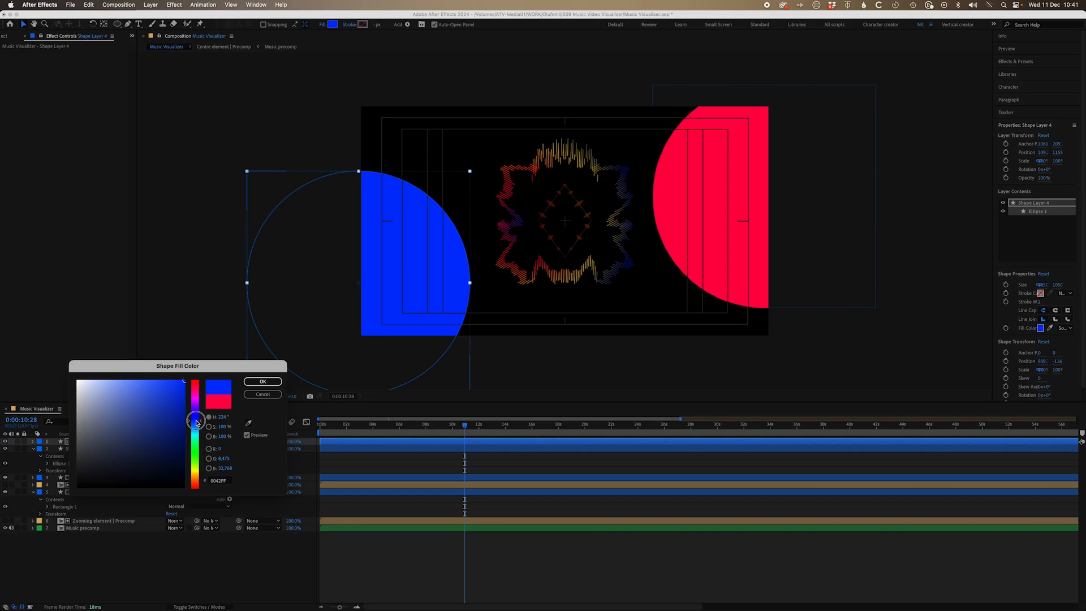
pyautogui.click(261, 381)
pyautogui.write('deep')
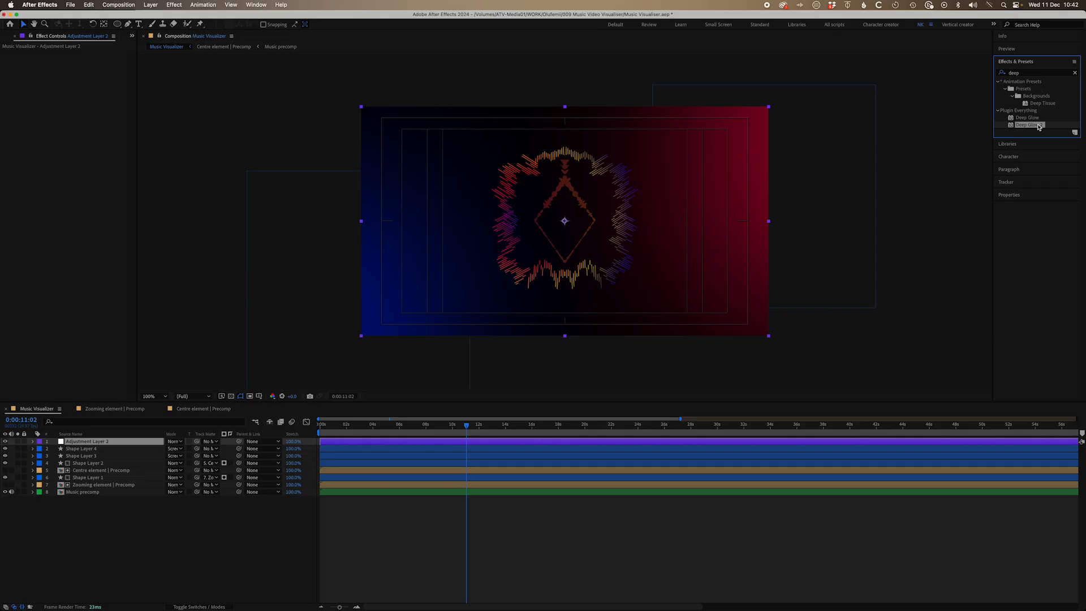
# Apply Deep Glow to Adjustment Layer 2, reorder the circles above it and add Quick Chromatic Aberration
pyautogui.doubleClick(1028, 124)
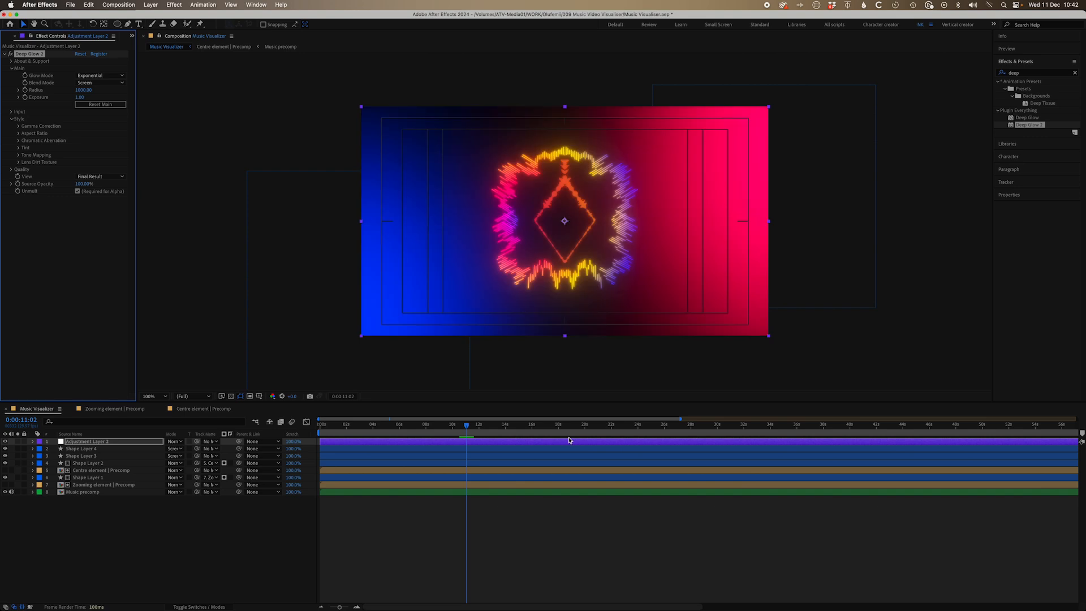
pyautogui.moveTo(517, 443)
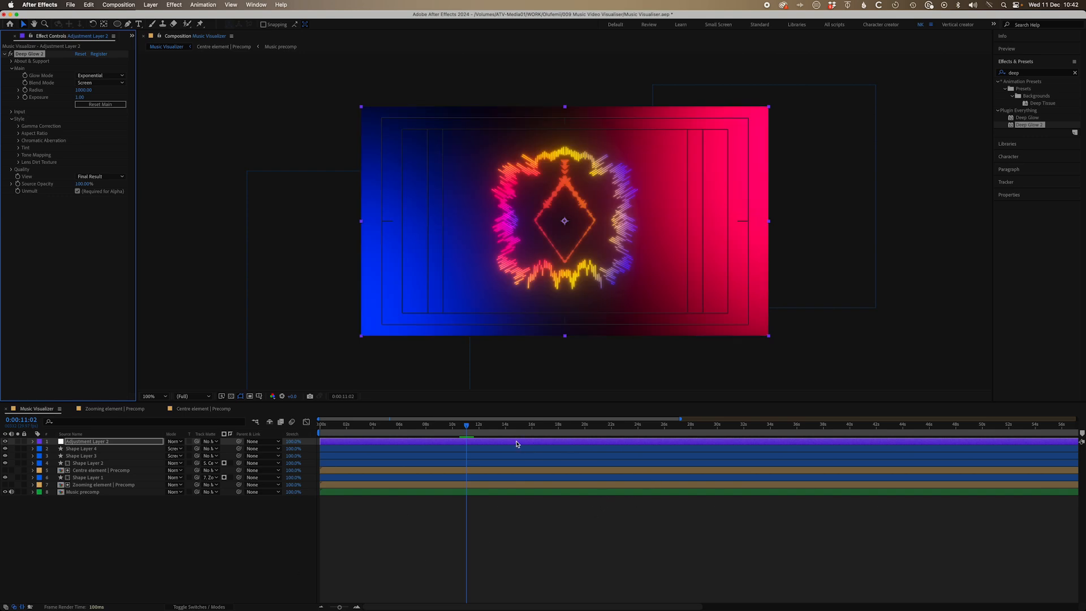
pyautogui.click(532, 433)
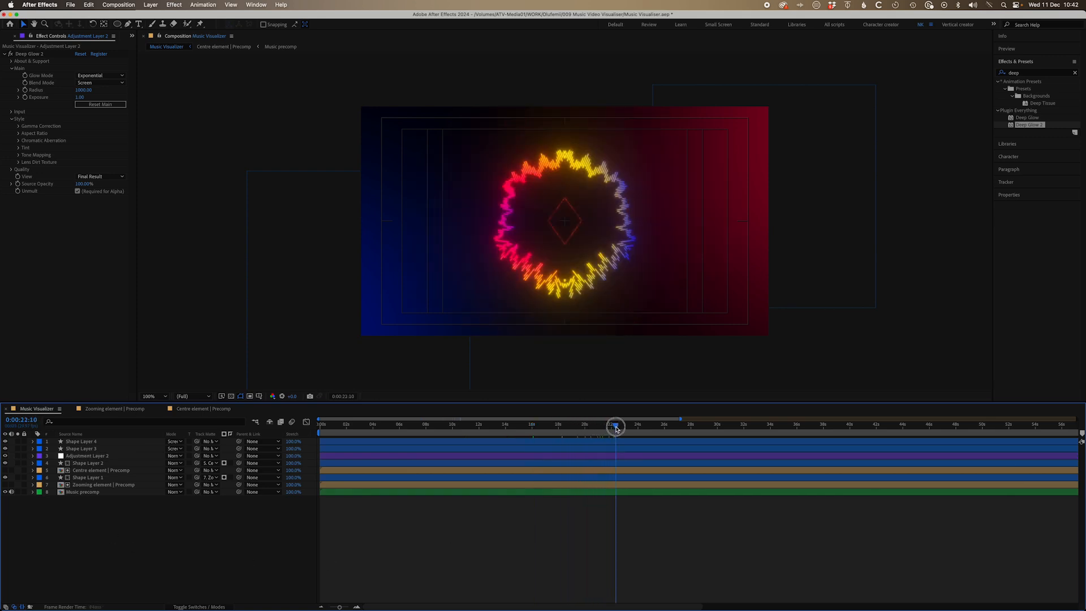
pyautogui.write('quick')
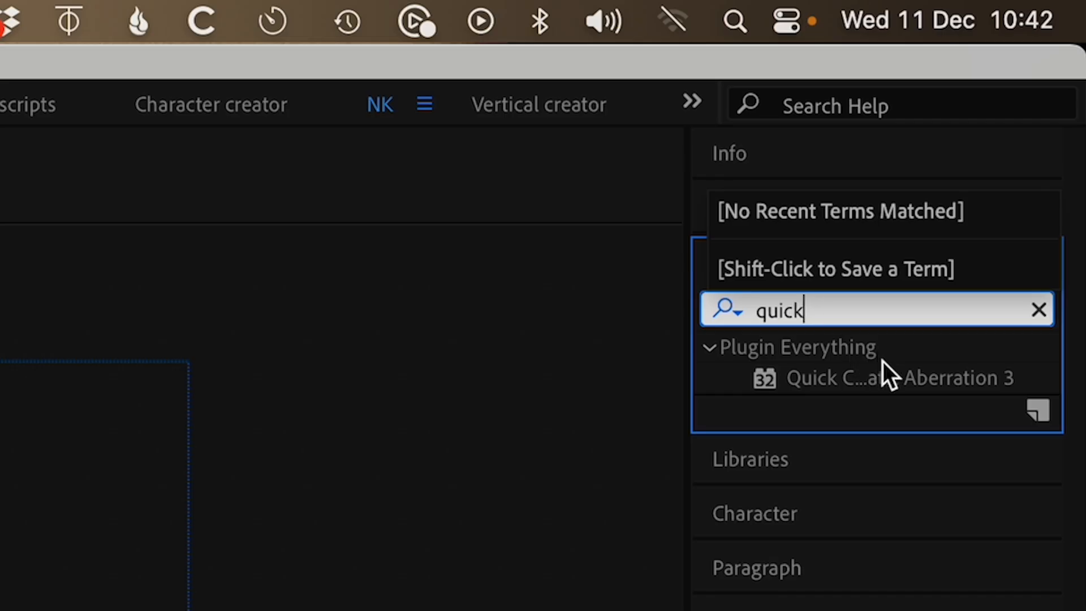
pyautogui.click(887, 377)
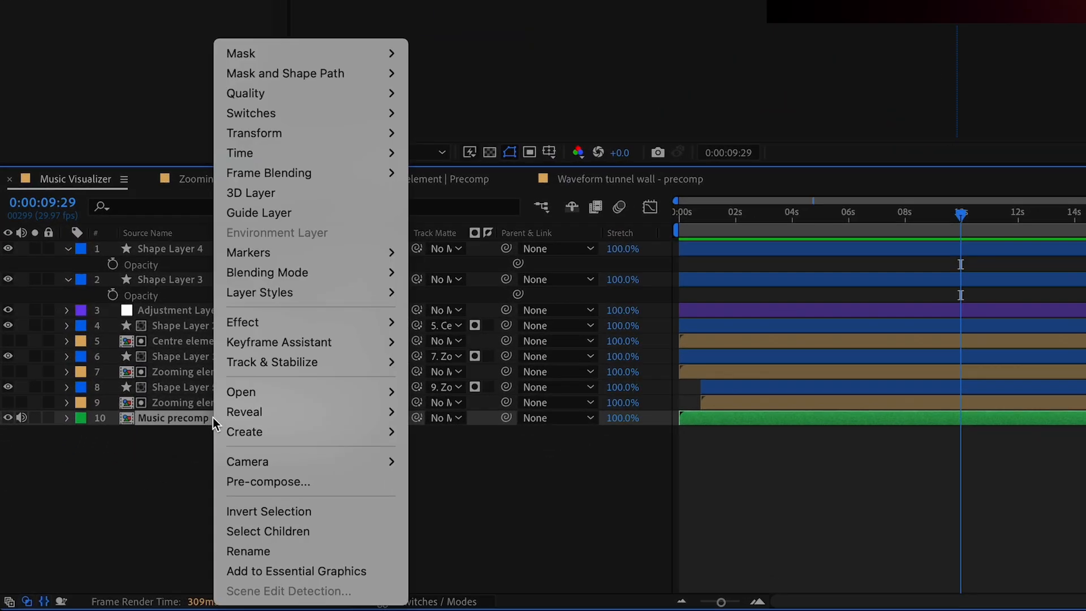
pyautogui.moveTo(279, 342)
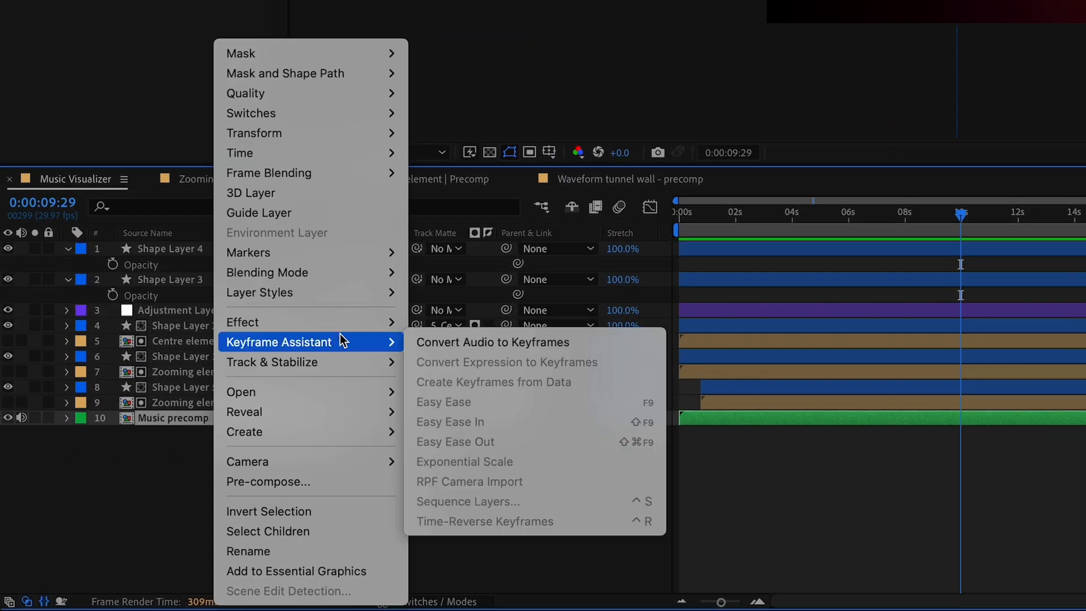
pyautogui.moveTo(492, 342)
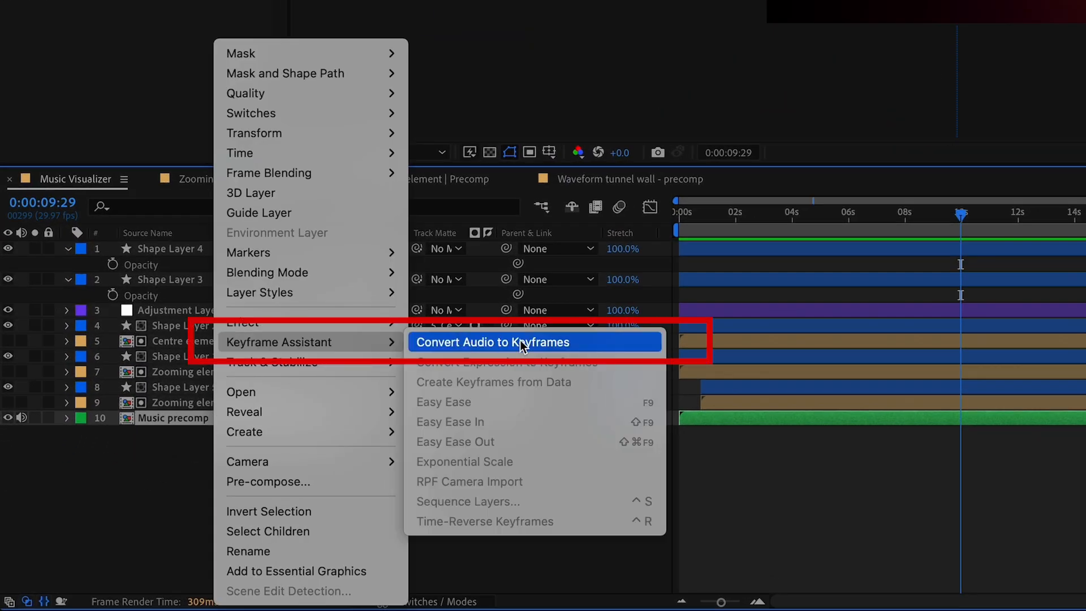
# Convert Music precomp's audio to keyframes and select the unneeded Left Channel effect
pyautogui.click(493, 342)
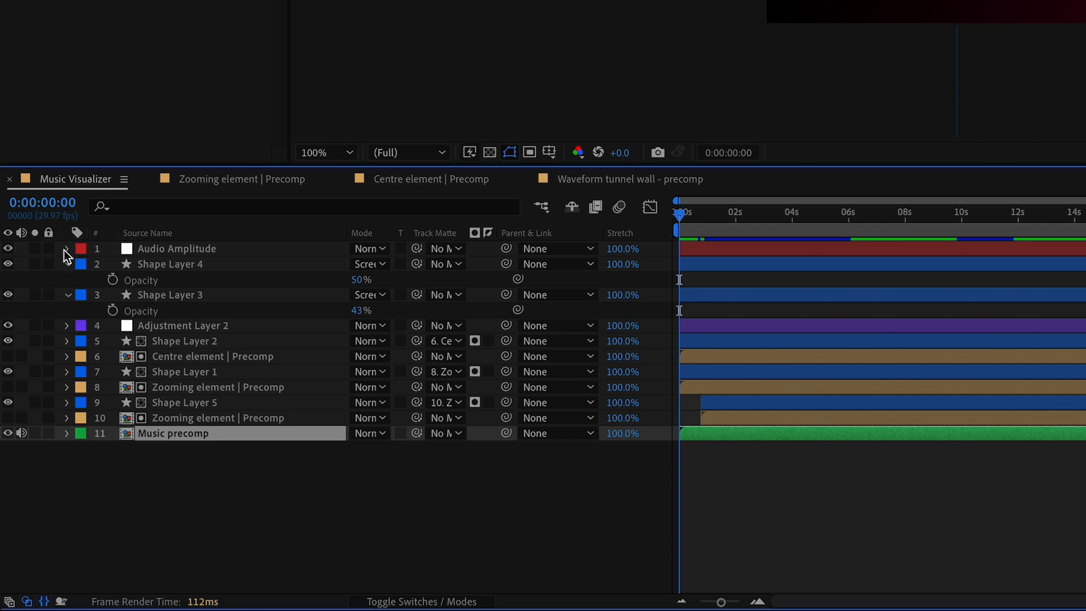
pyautogui.click(66, 249)
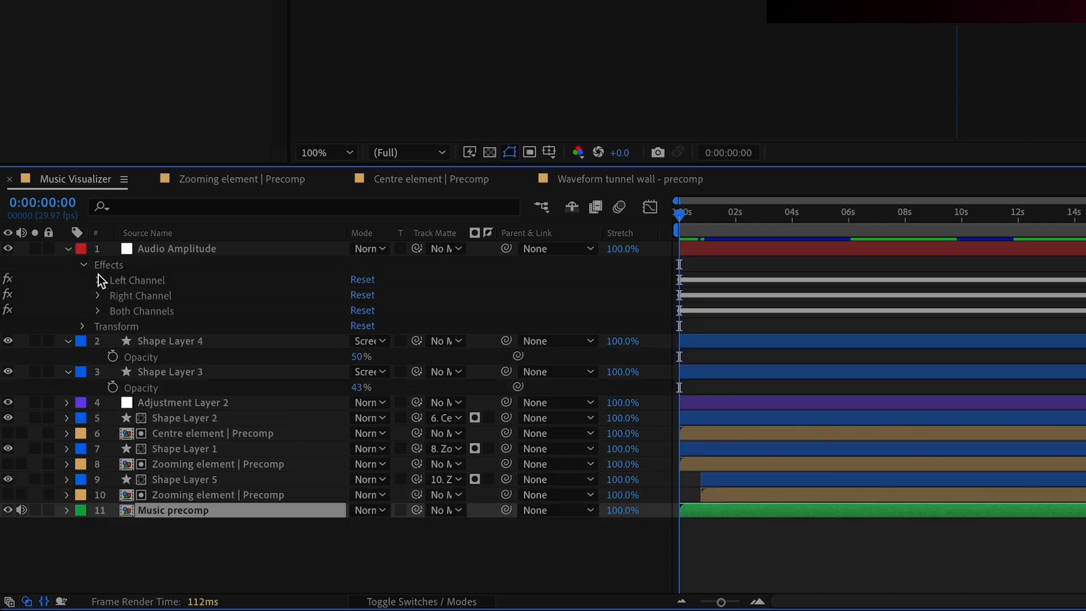
pyautogui.click(97, 280)
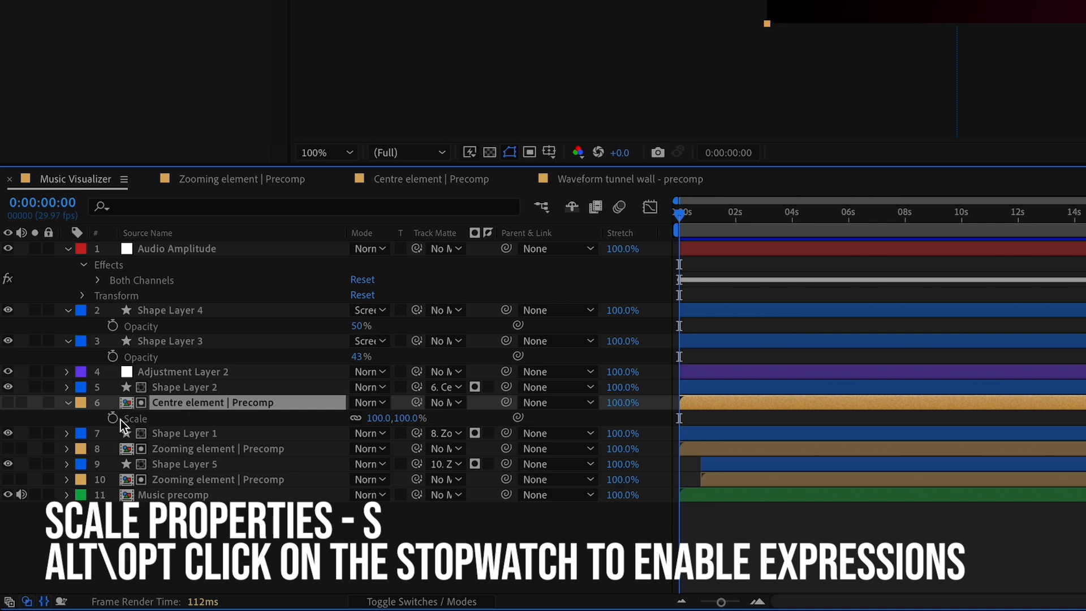
# Link Centre element's Scale to the Audio Amplitude Both Channels slider plus 100
pyautogui.click(112, 418)
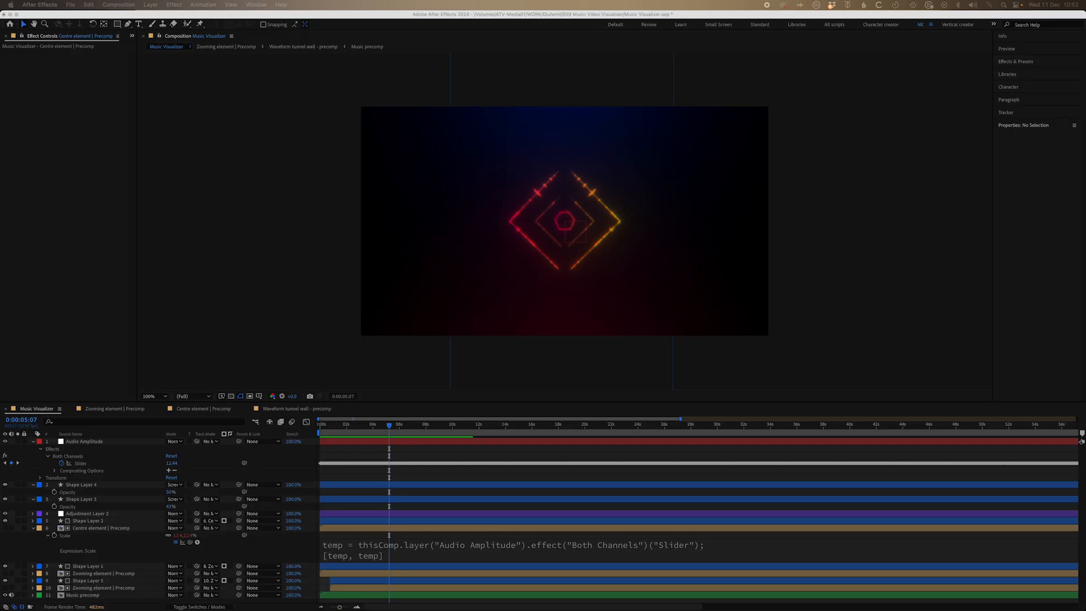
pyautogui.moveTo(341, 554)
pyautogui.write('+')
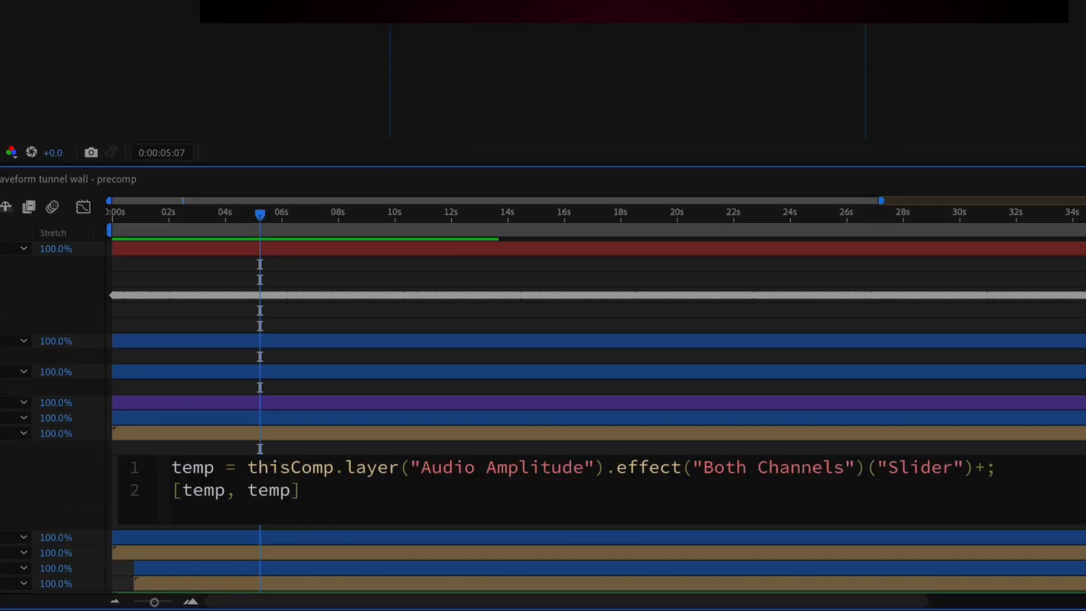
pyautogui.write('100')
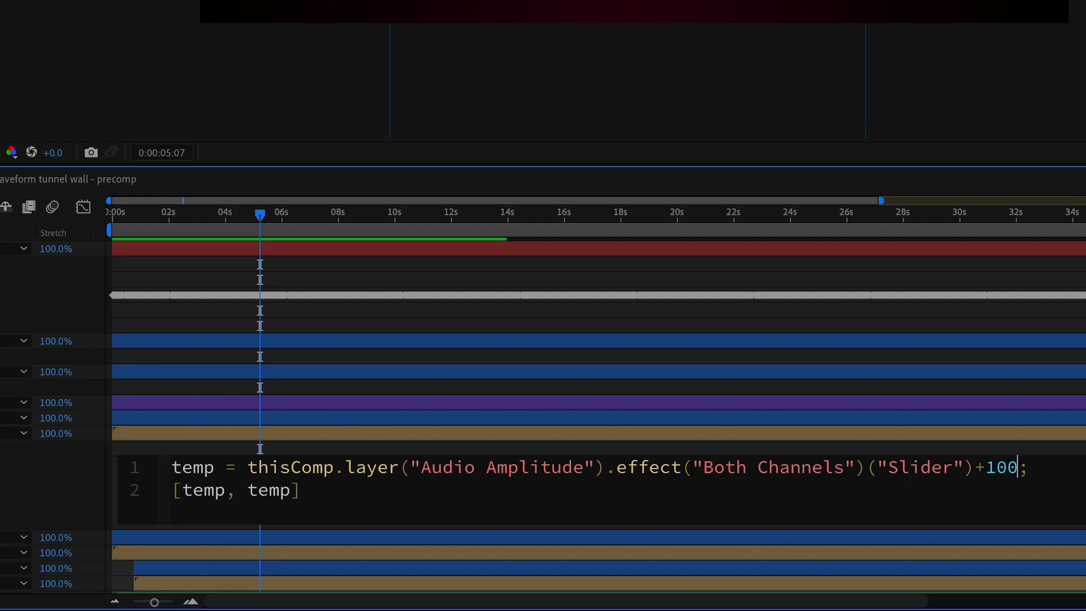
pyautogui.click(66, 179)
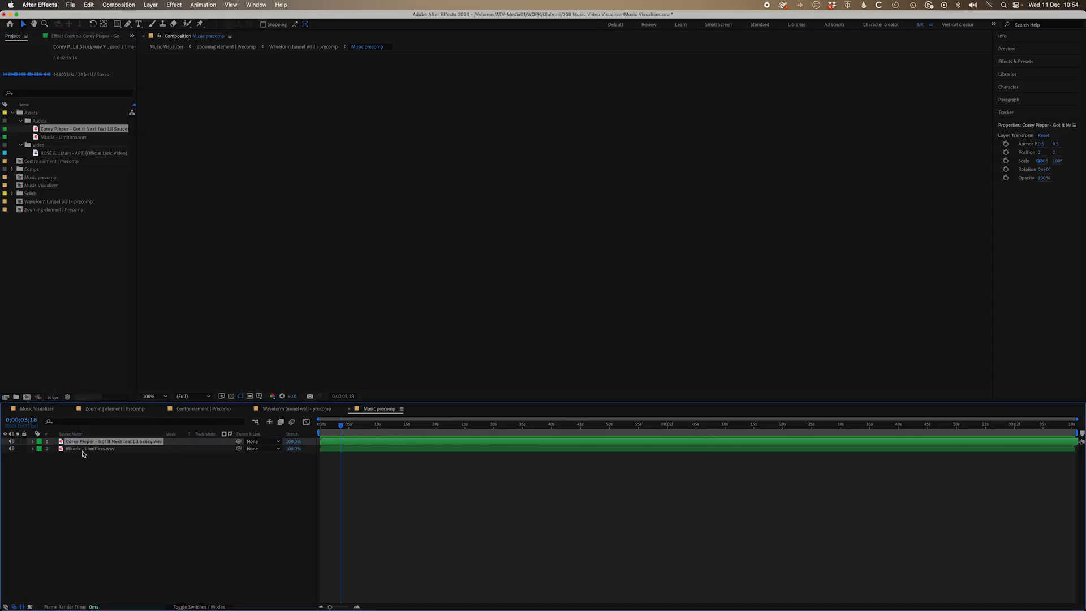
# Delete the Audio Amplitude layer and bring up Music precomp's layer options
pyautogui.click(302, 409)
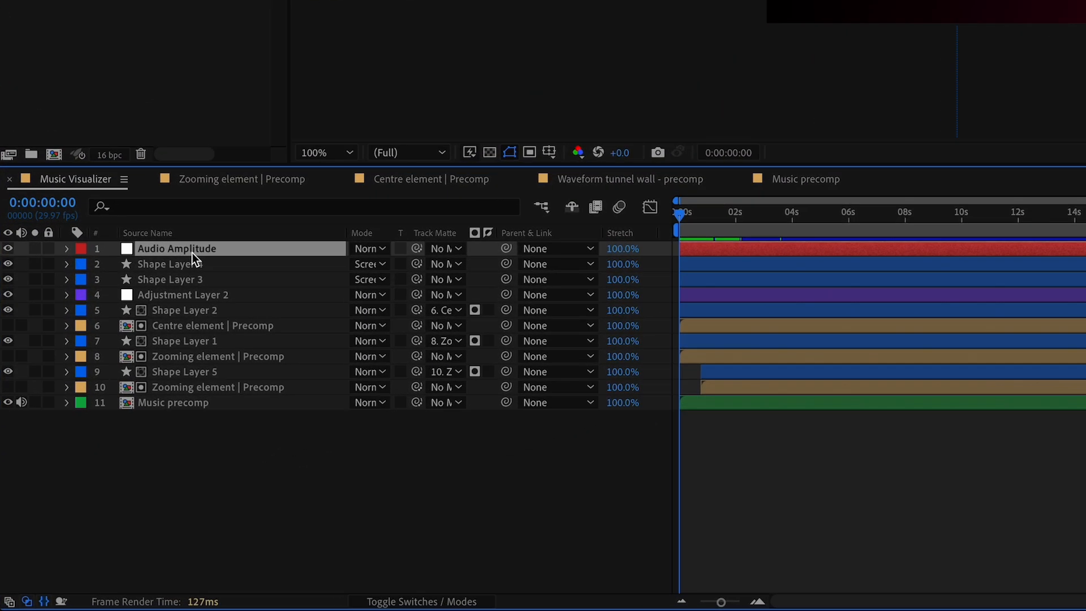
pyautogui.rightClick(176, 247)
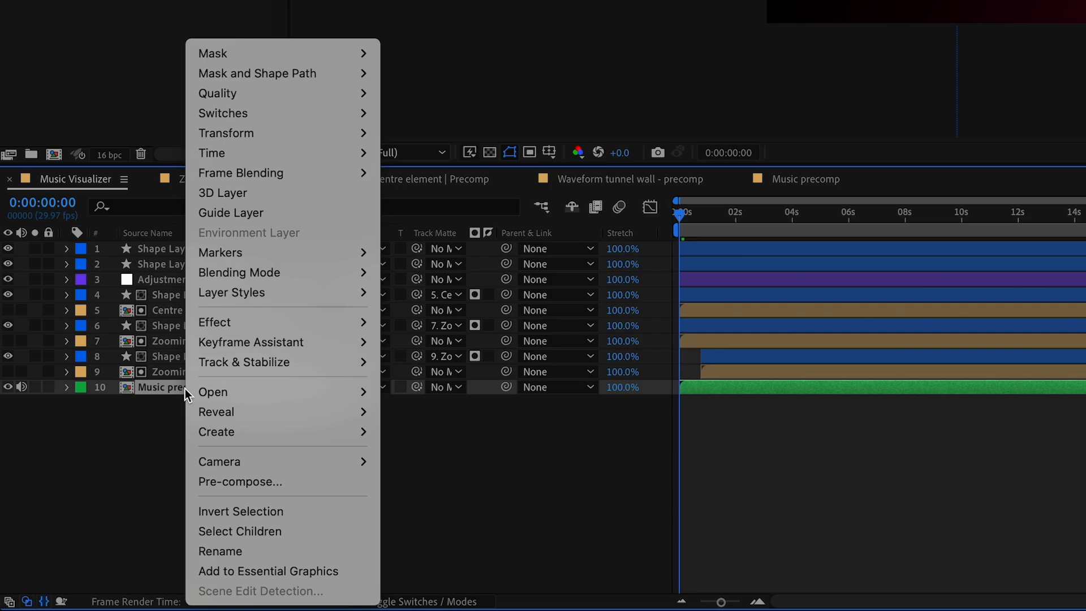